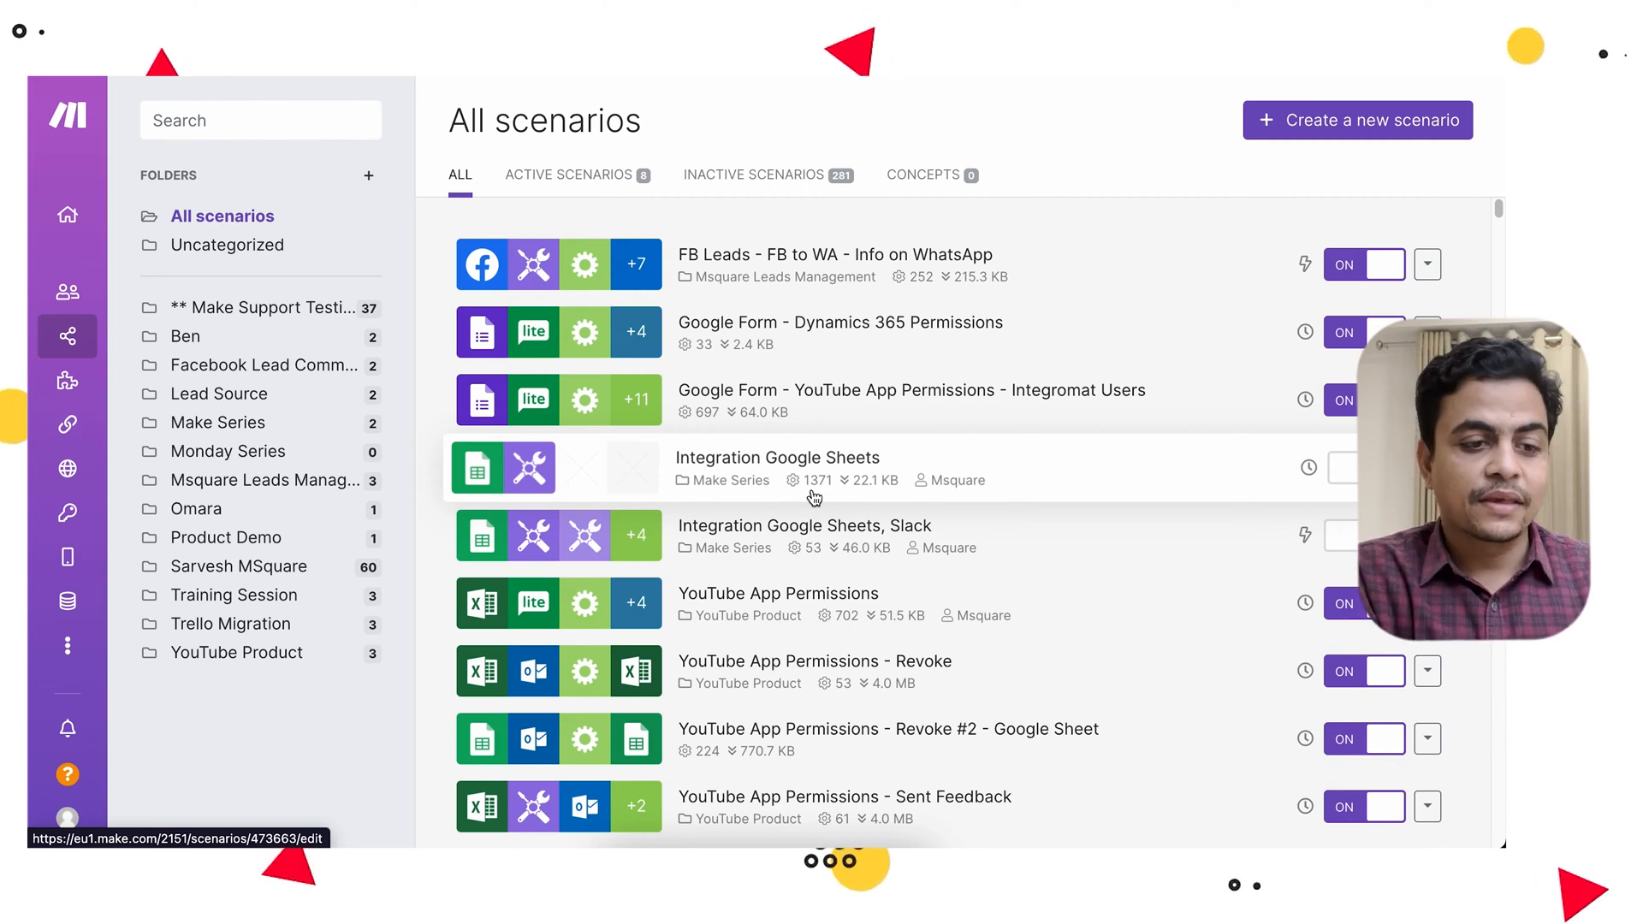
Show the Integration Google Sheets scenario's diagram with its two modules and recent run log.
{"action": "left_click", "coordinate": [777, 458]}
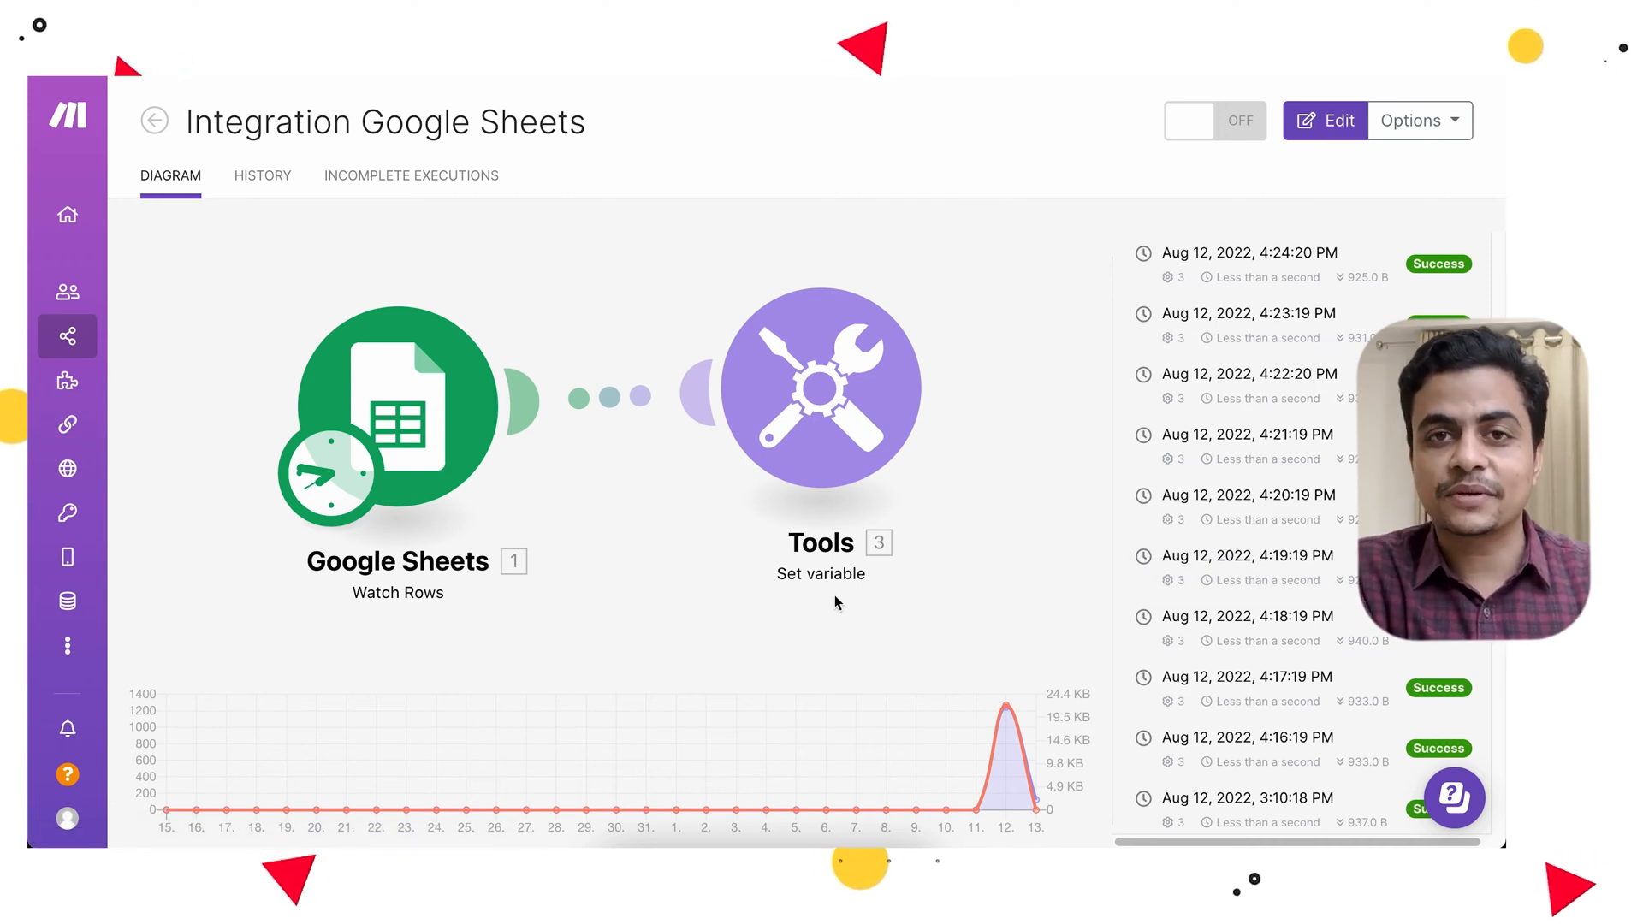
{"action": "left_click", "coordinate": [1324, 120]}
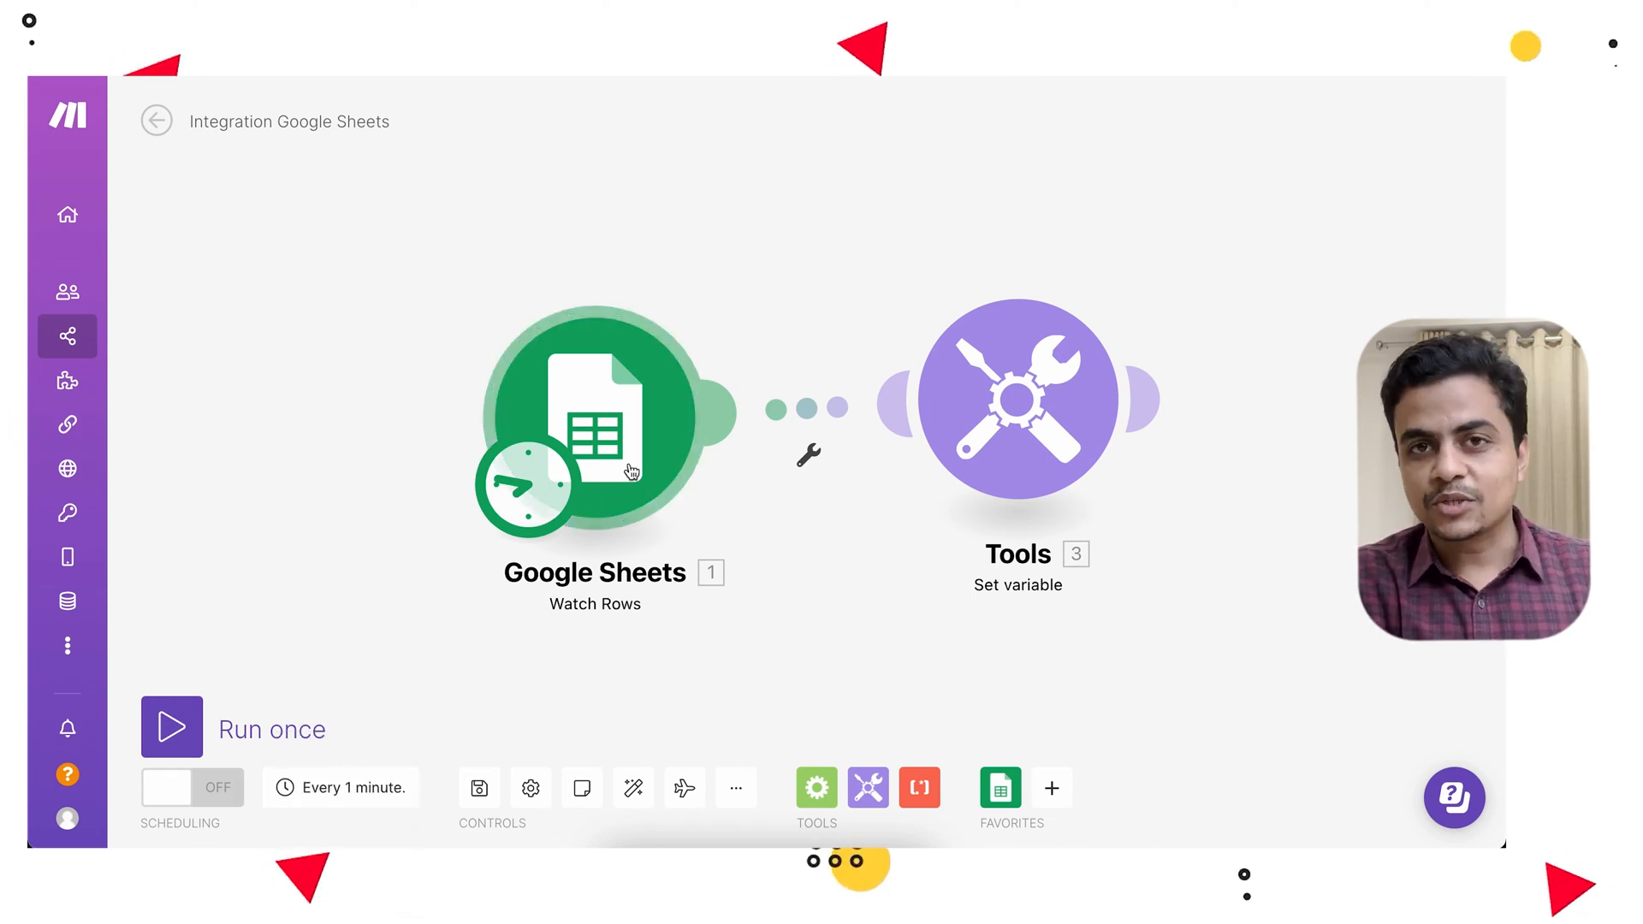
{"action": "mouse_move", "coordinate": [560, 539]}
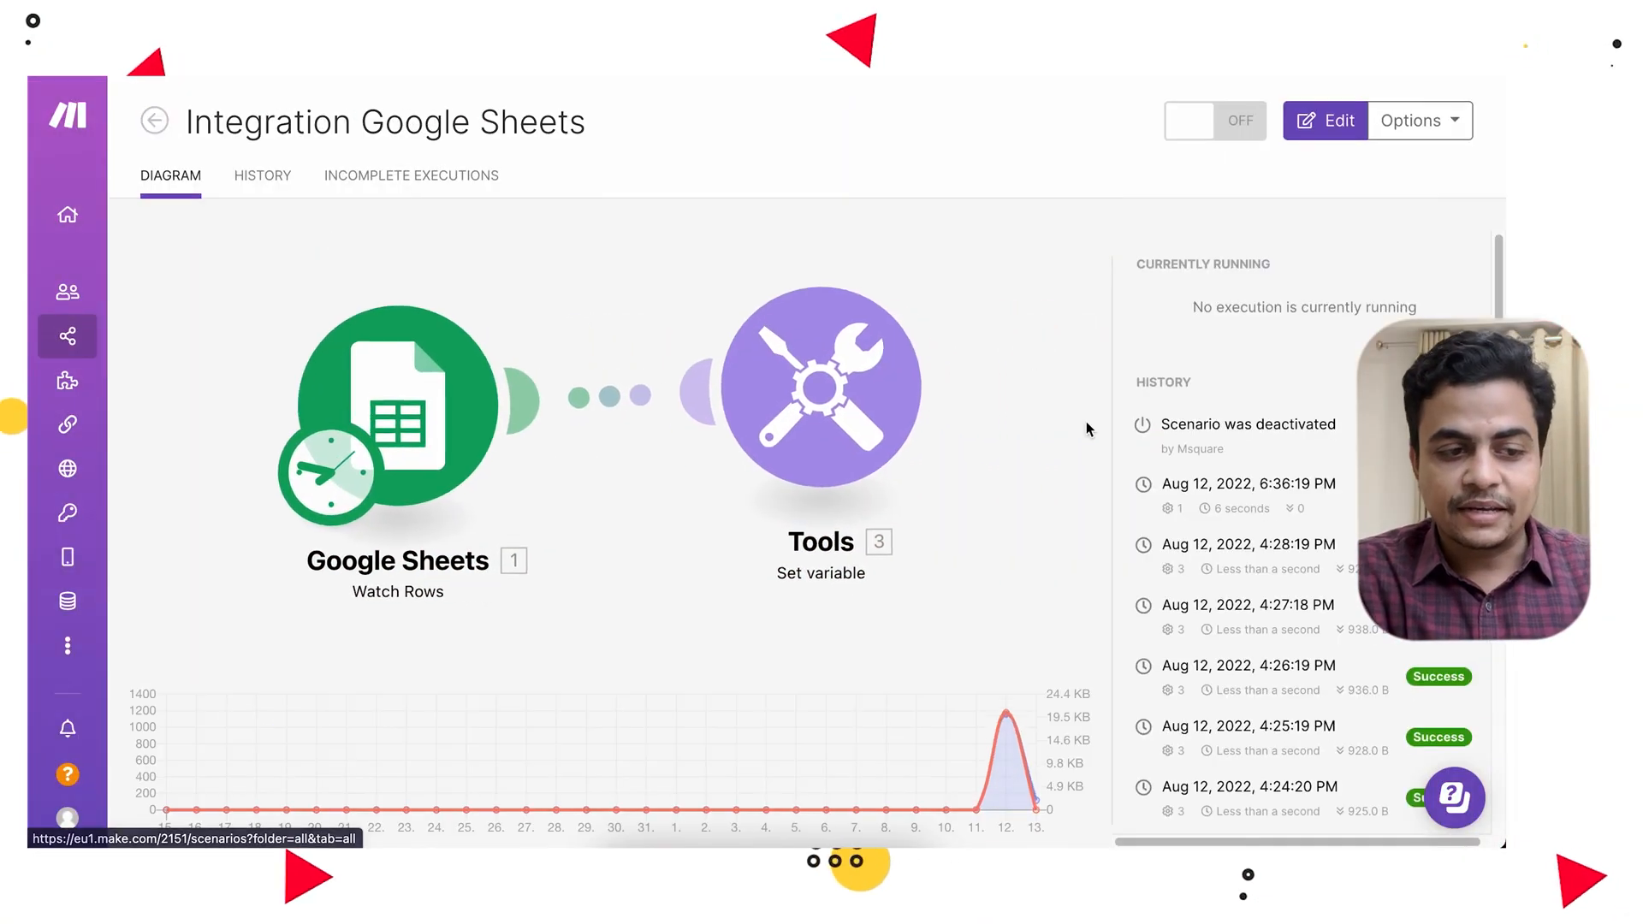
{"action": "scroll", "scroll_direction": "down", "scroll_amount": 3}
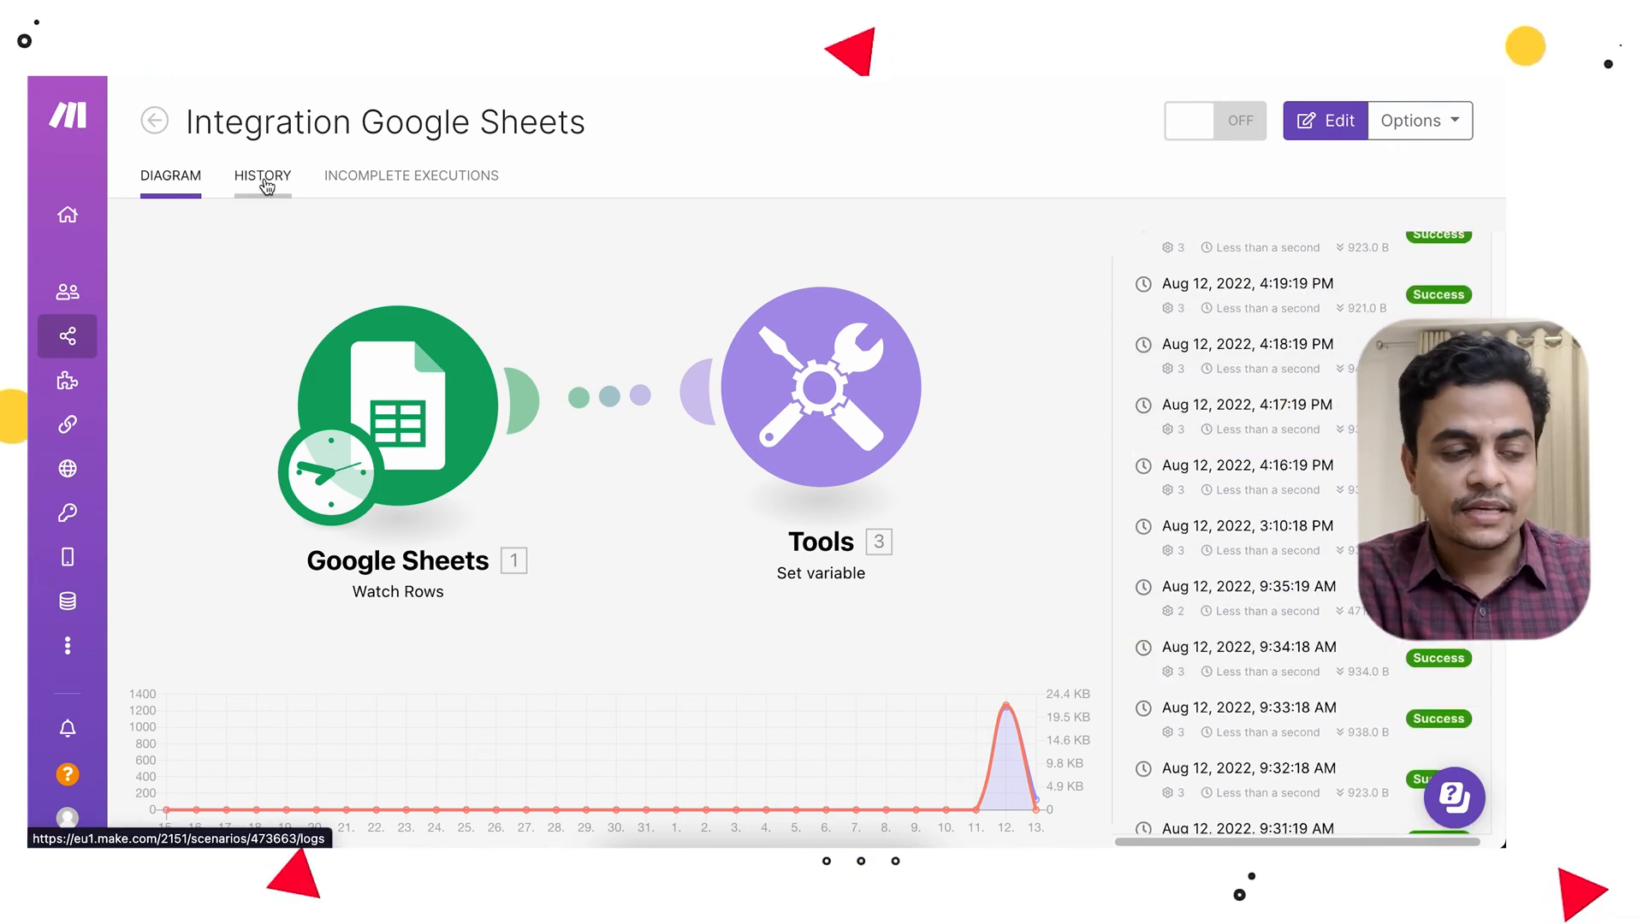
Show the scenario's History with check runs included, listing the Aug 13 one-operation runs.
{"action": "left_click", "coordinate": [261, 175]}
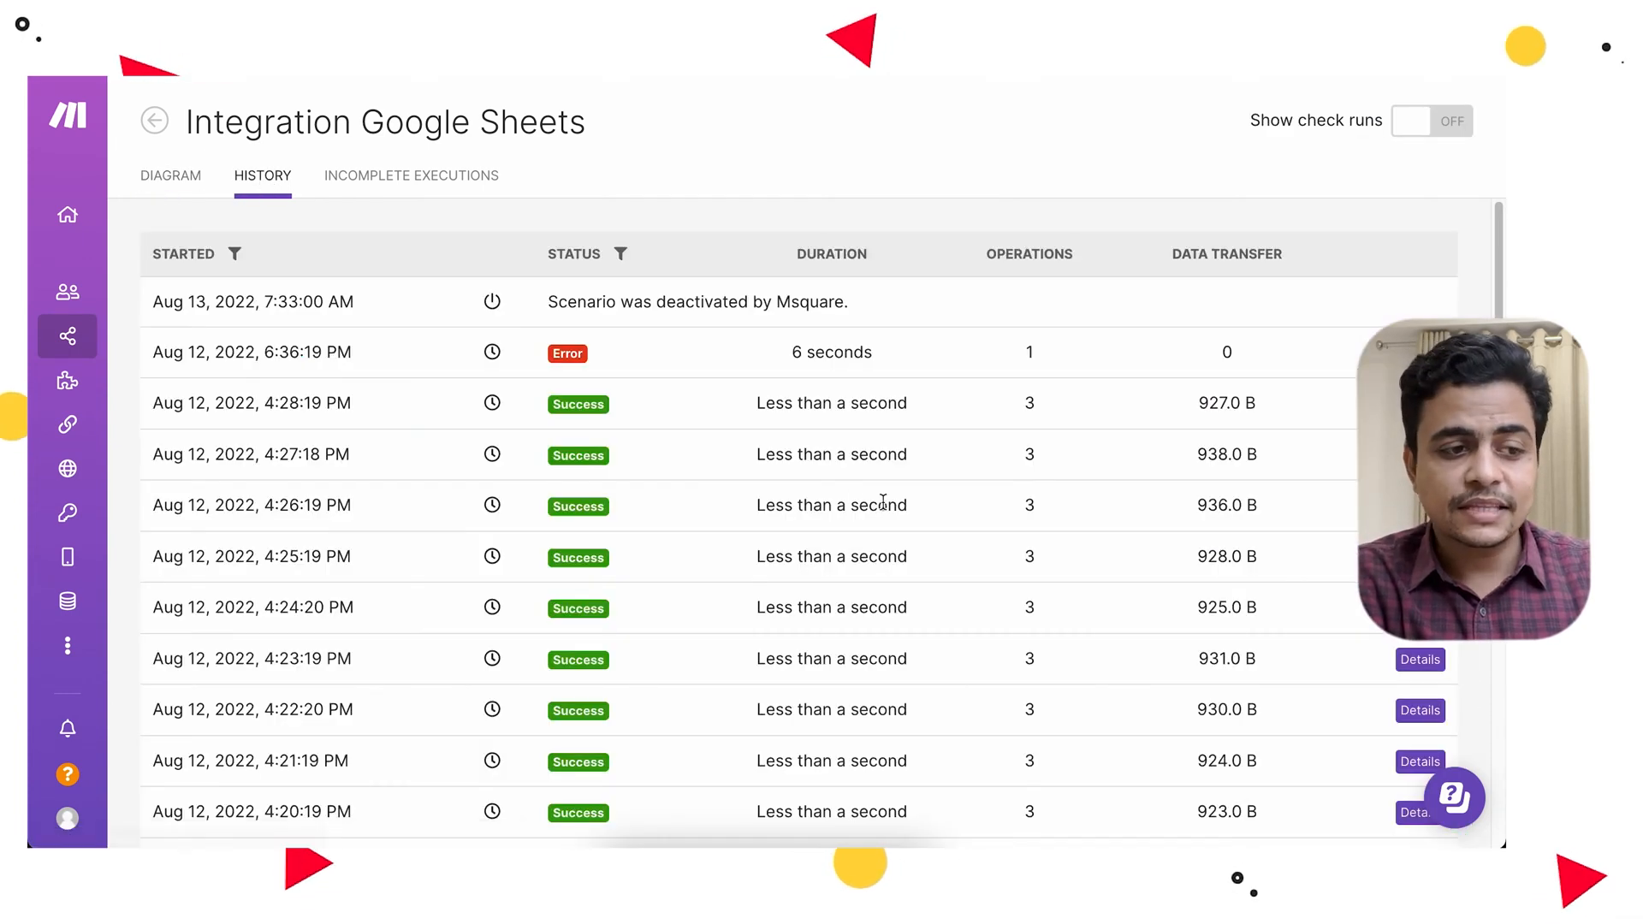
{"action": "scroll", "scroll_direction": "down", "scroll_amount": 3}
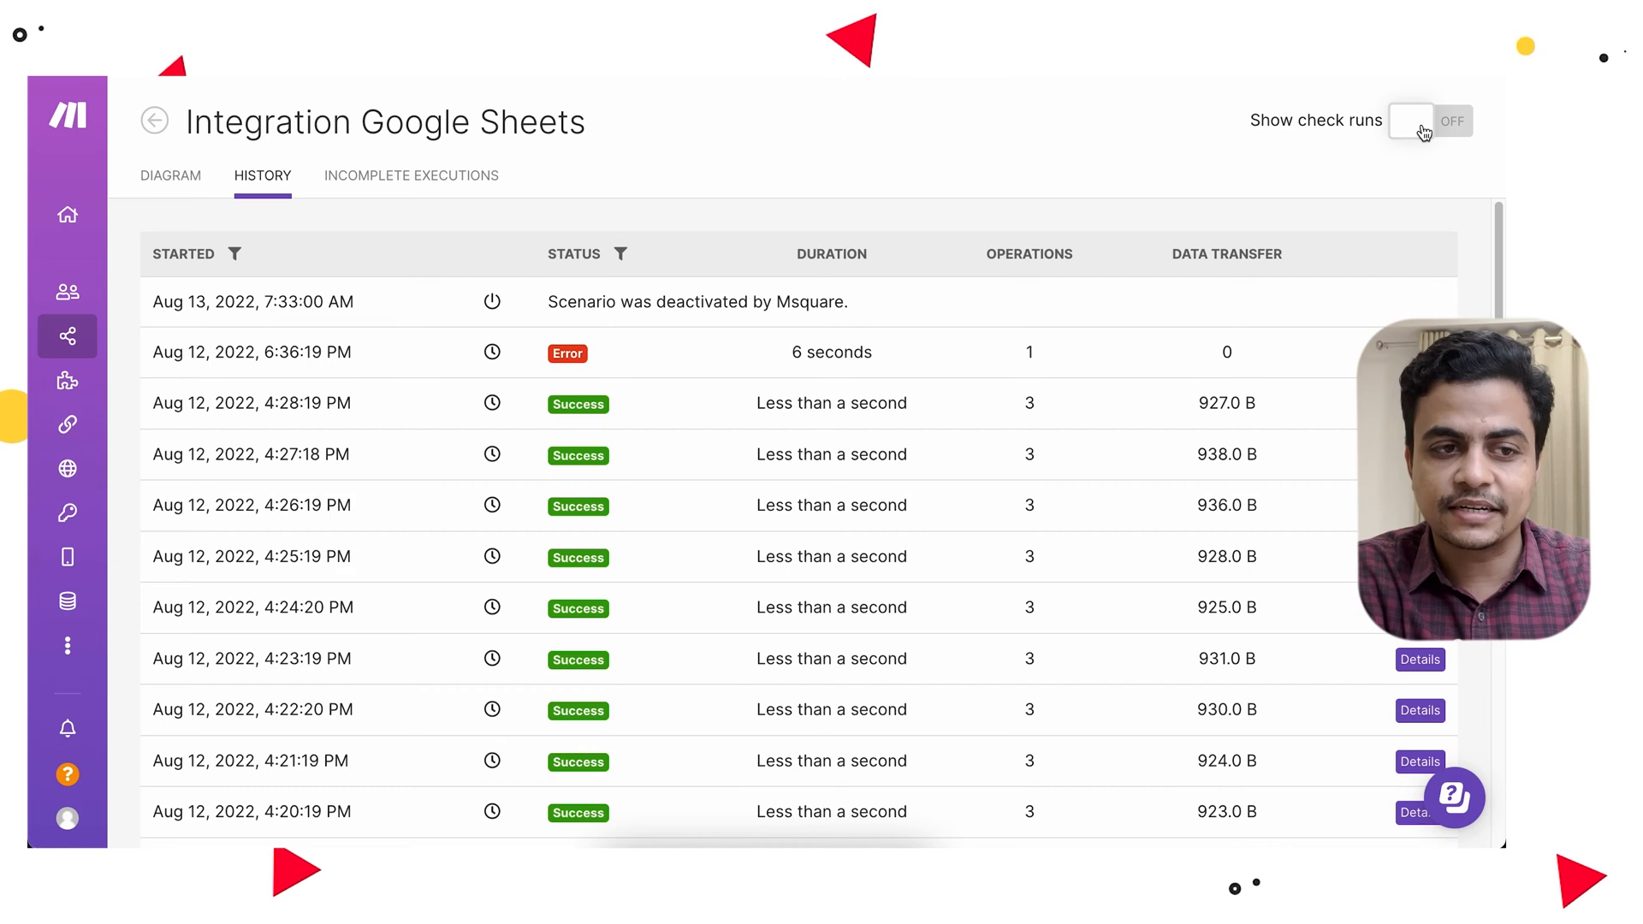
{"action": "left_click", "coordinate": [1430, 120]}
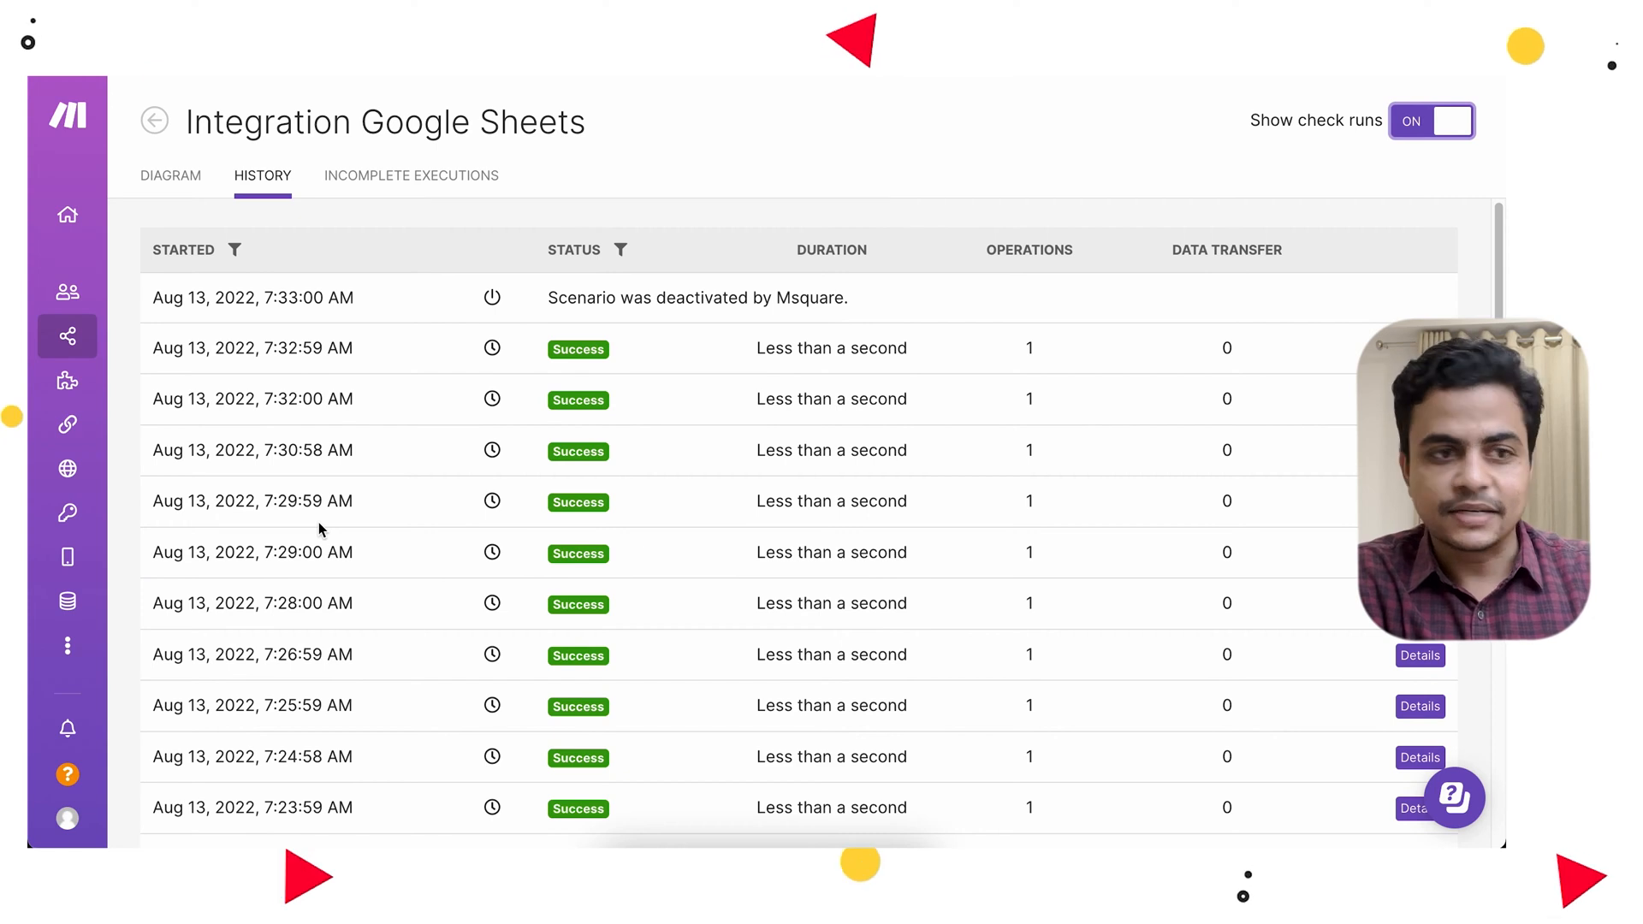
{"action": "mouse_move", "coordinate": [1044, 671]}
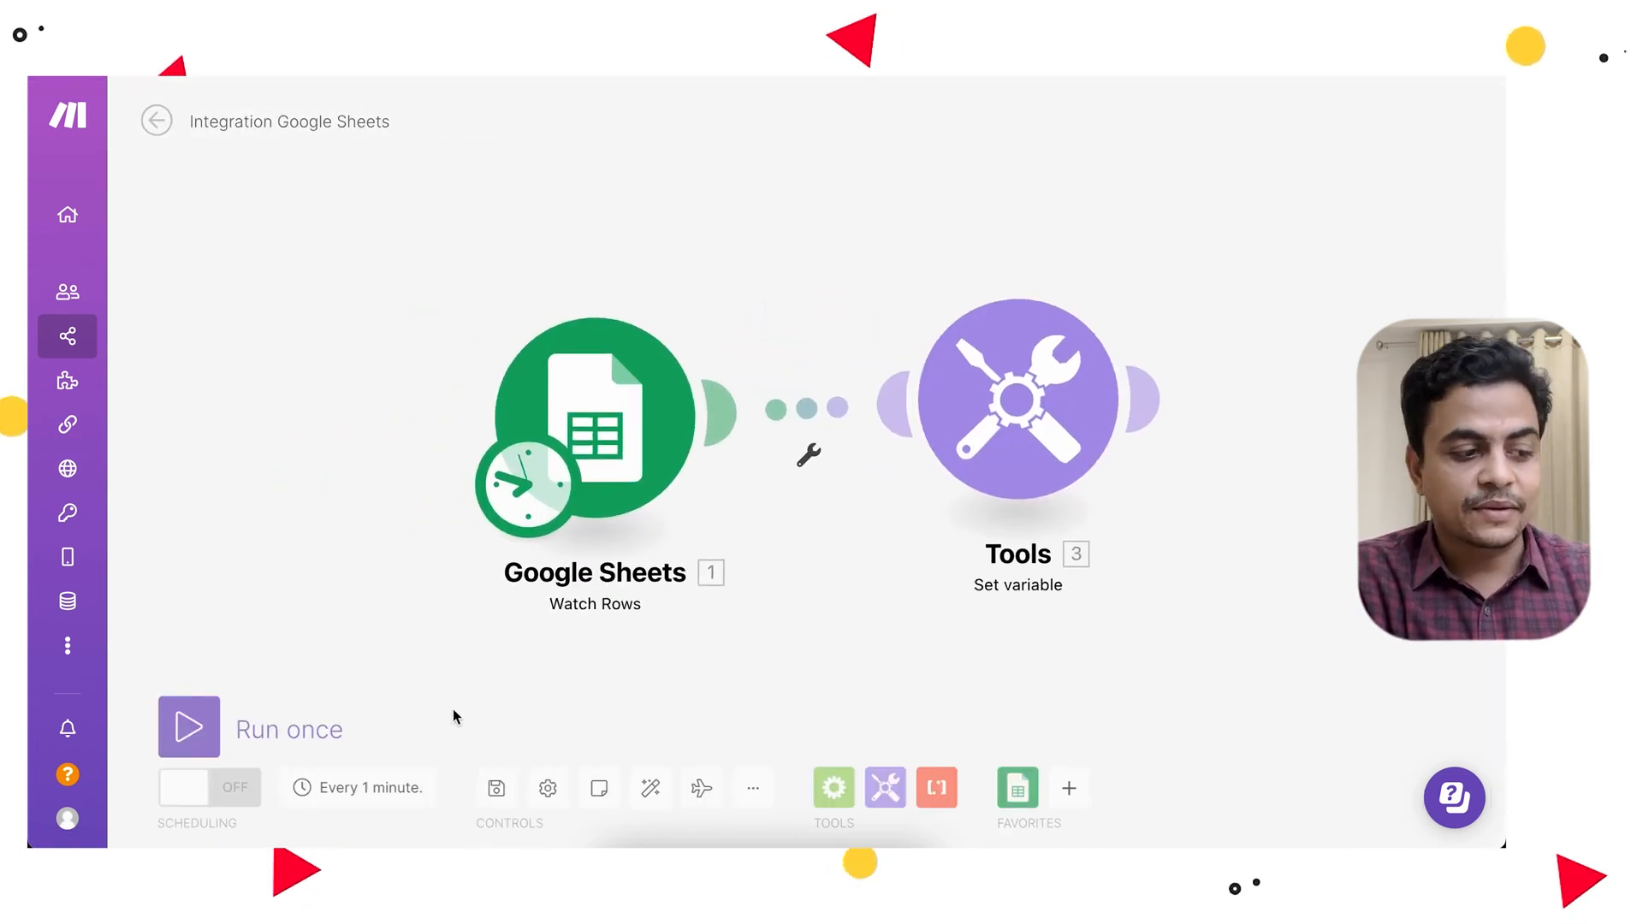
{"action": "left_click", "coordinate": [358, 787]}
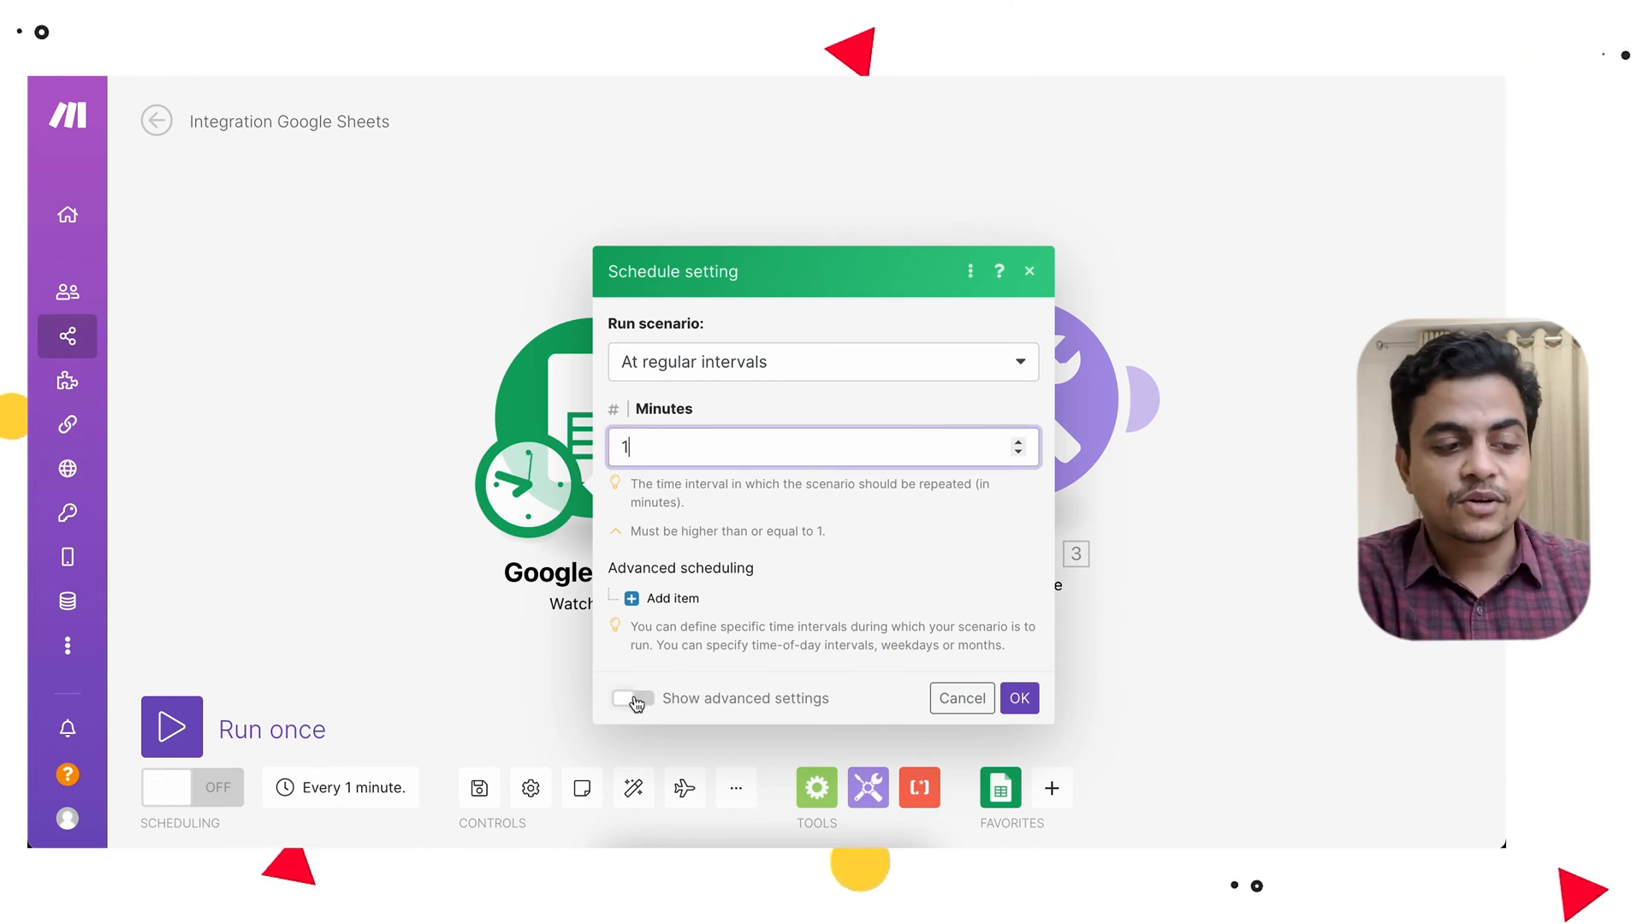
{"action": "left_click", "coordinate": [633, 699]}
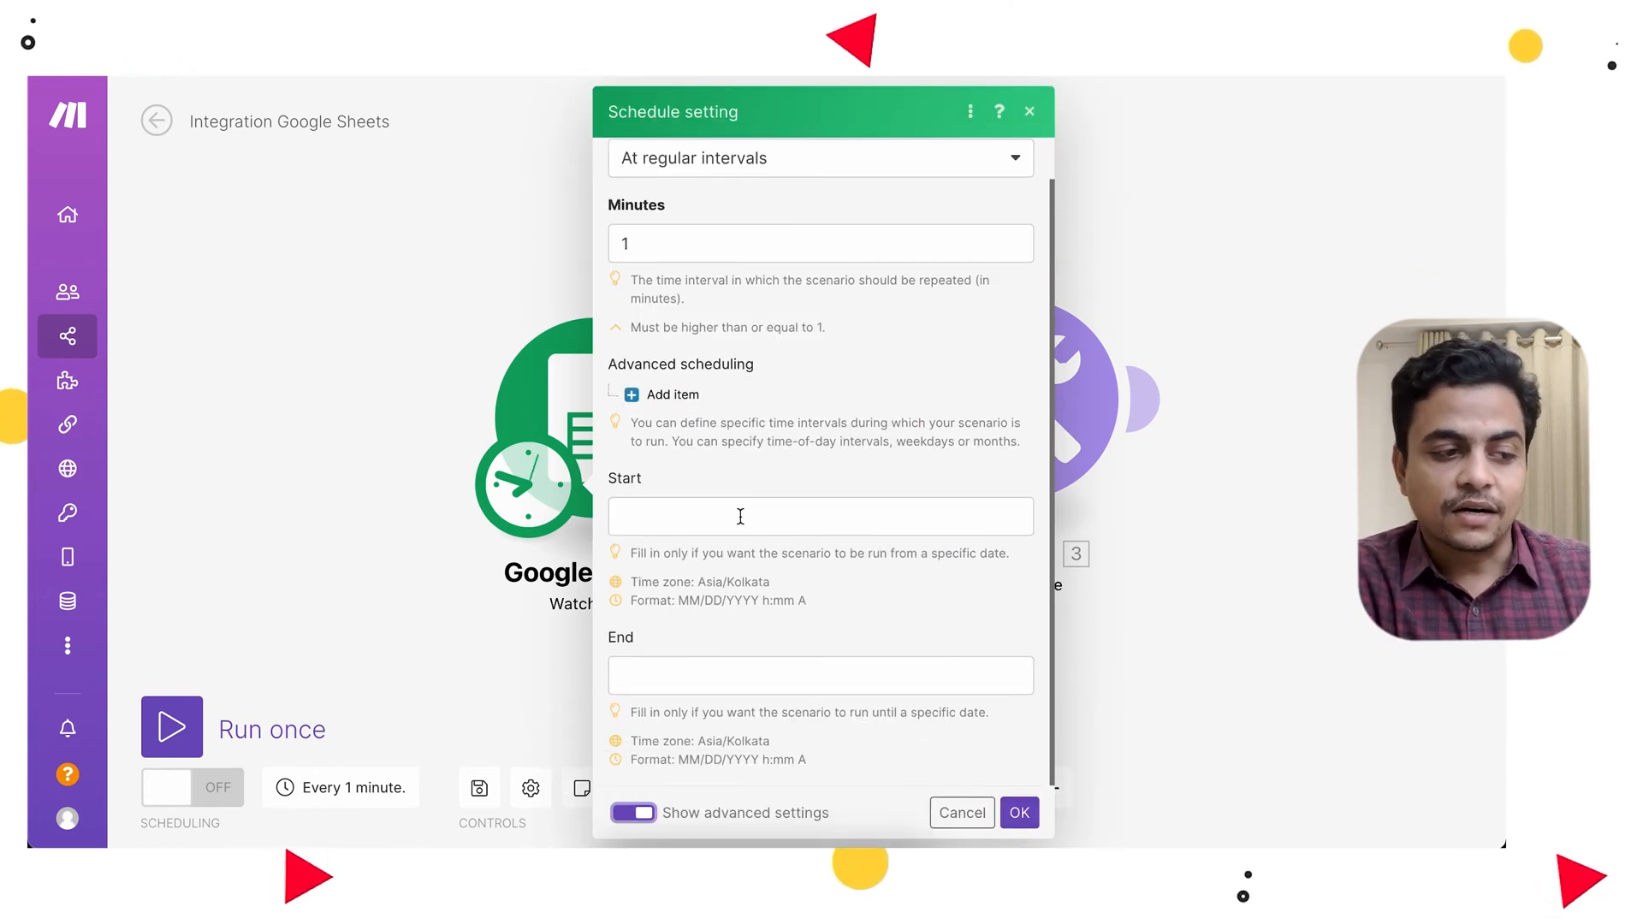
{"action": "left_click", "coordinate": [671, 394]}
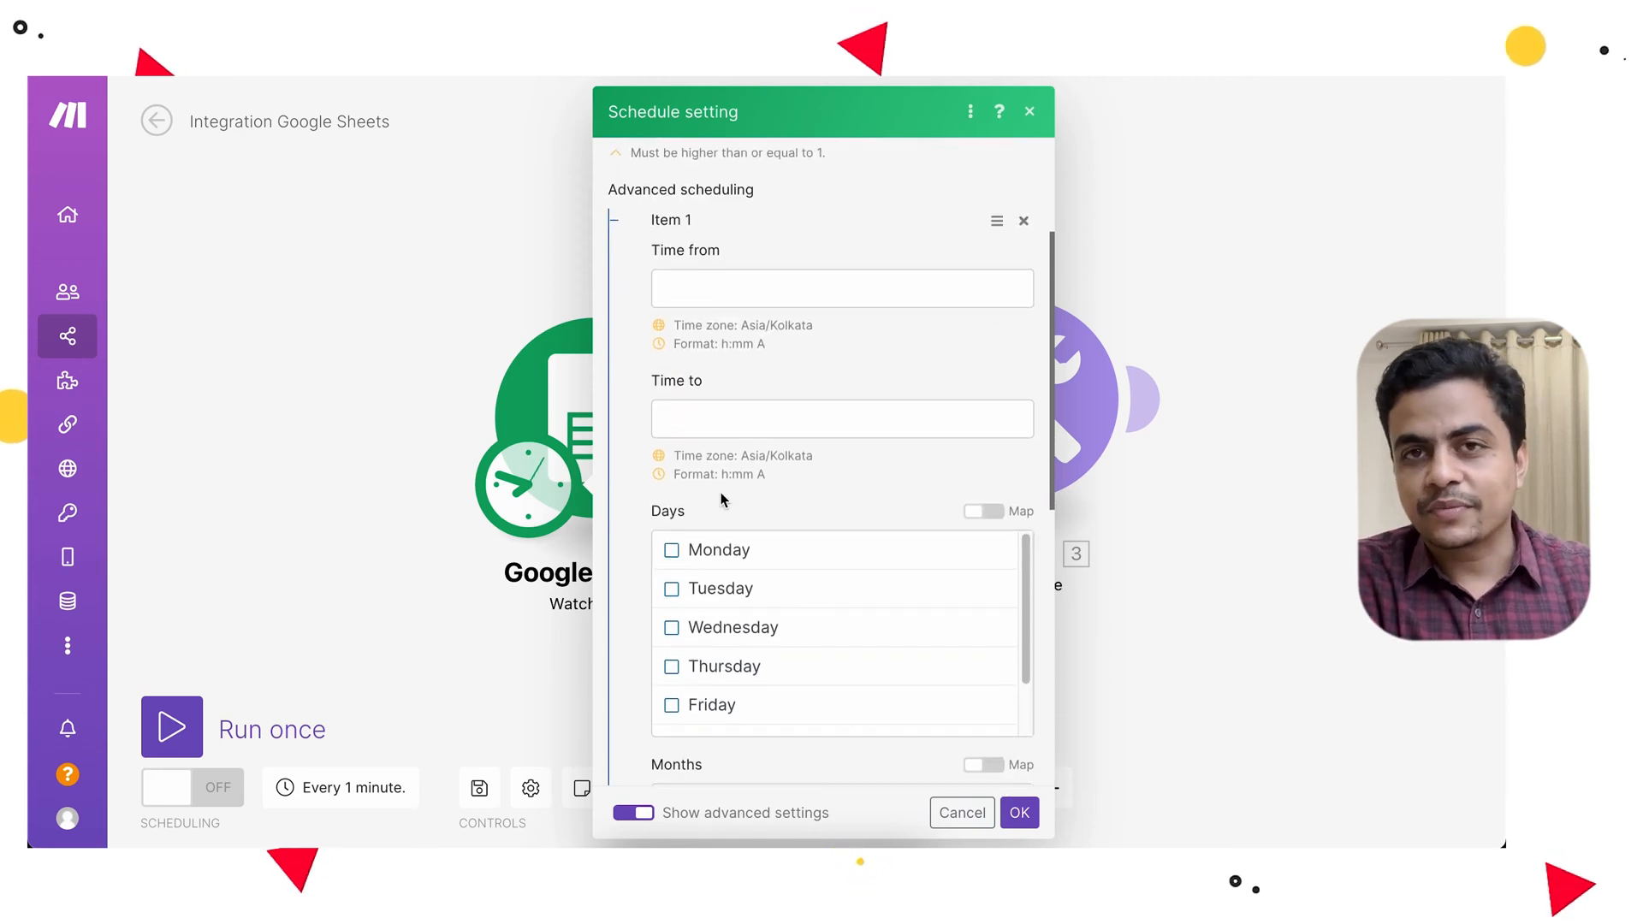
{"action": "scroll", "scroll_direction": "down", "scroll_amount": 3}
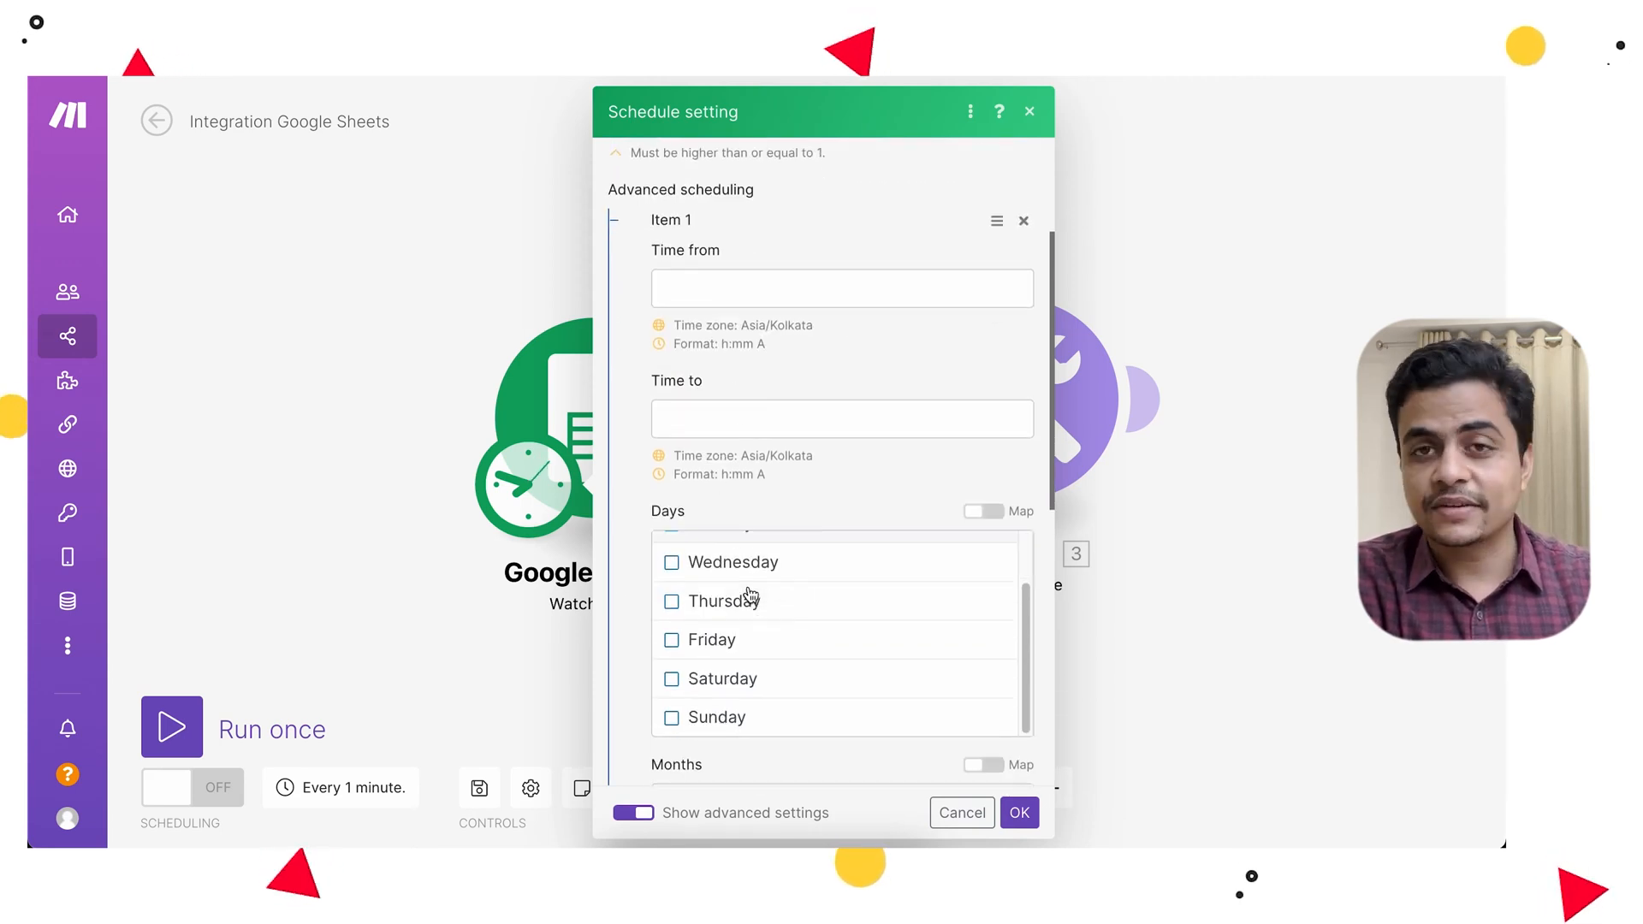
{"action": "scroll", "scroll_direction": "down", "scroll_amount": 3}
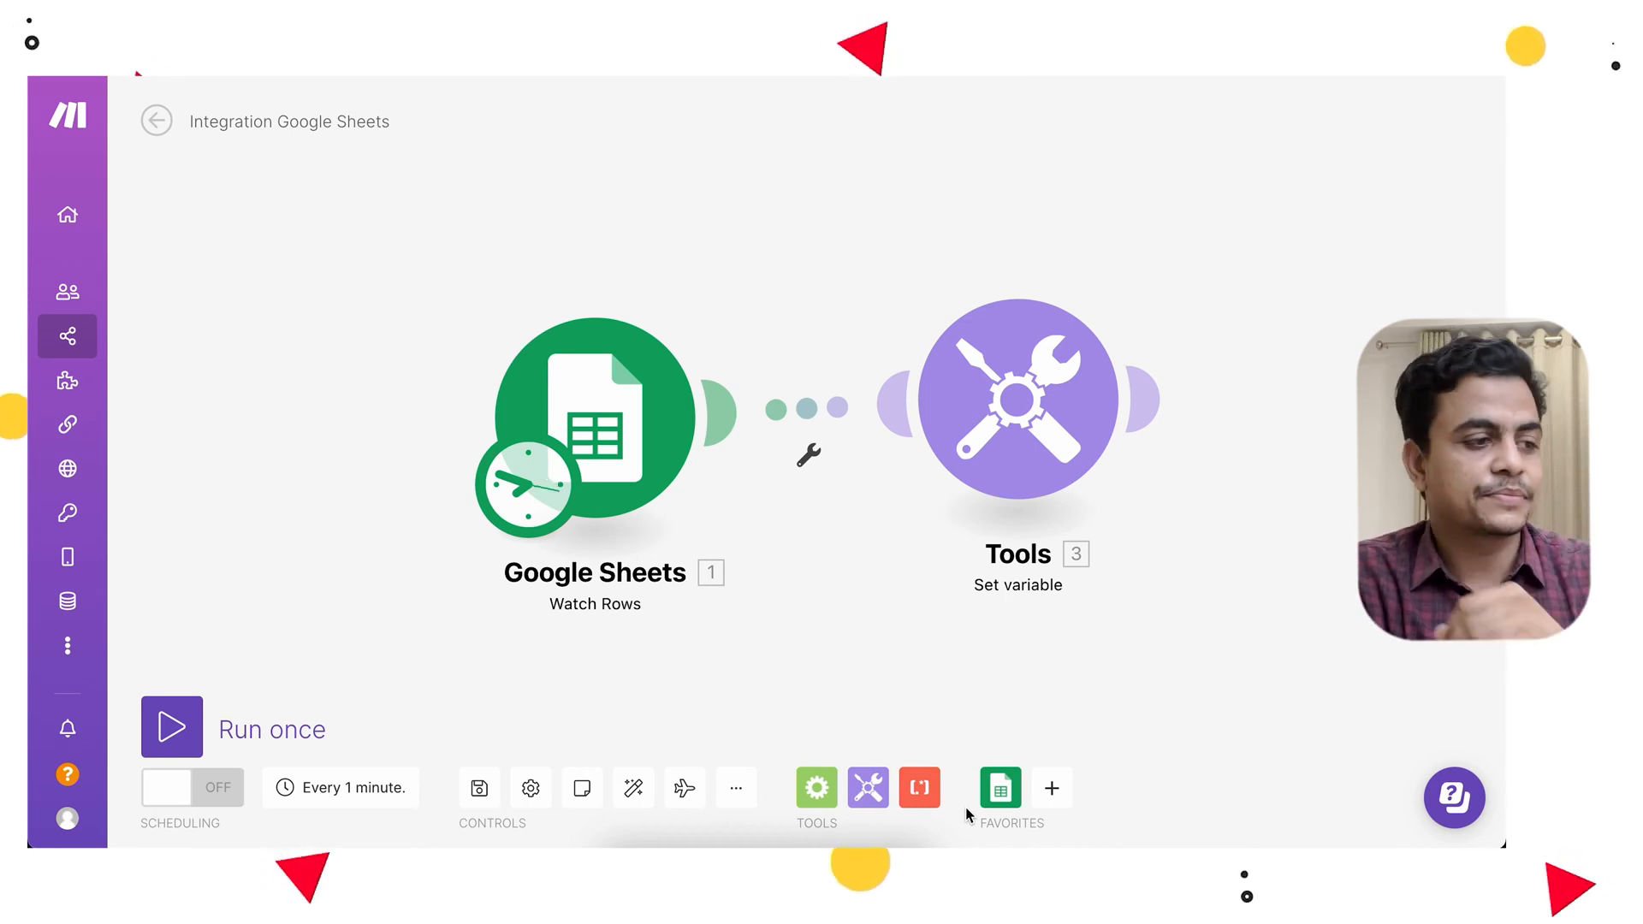
Go back to All scenarios and enter the Integration Google Sheets, Slack scenario.
{"action": "left_click", "coordinate": [156, 120]}
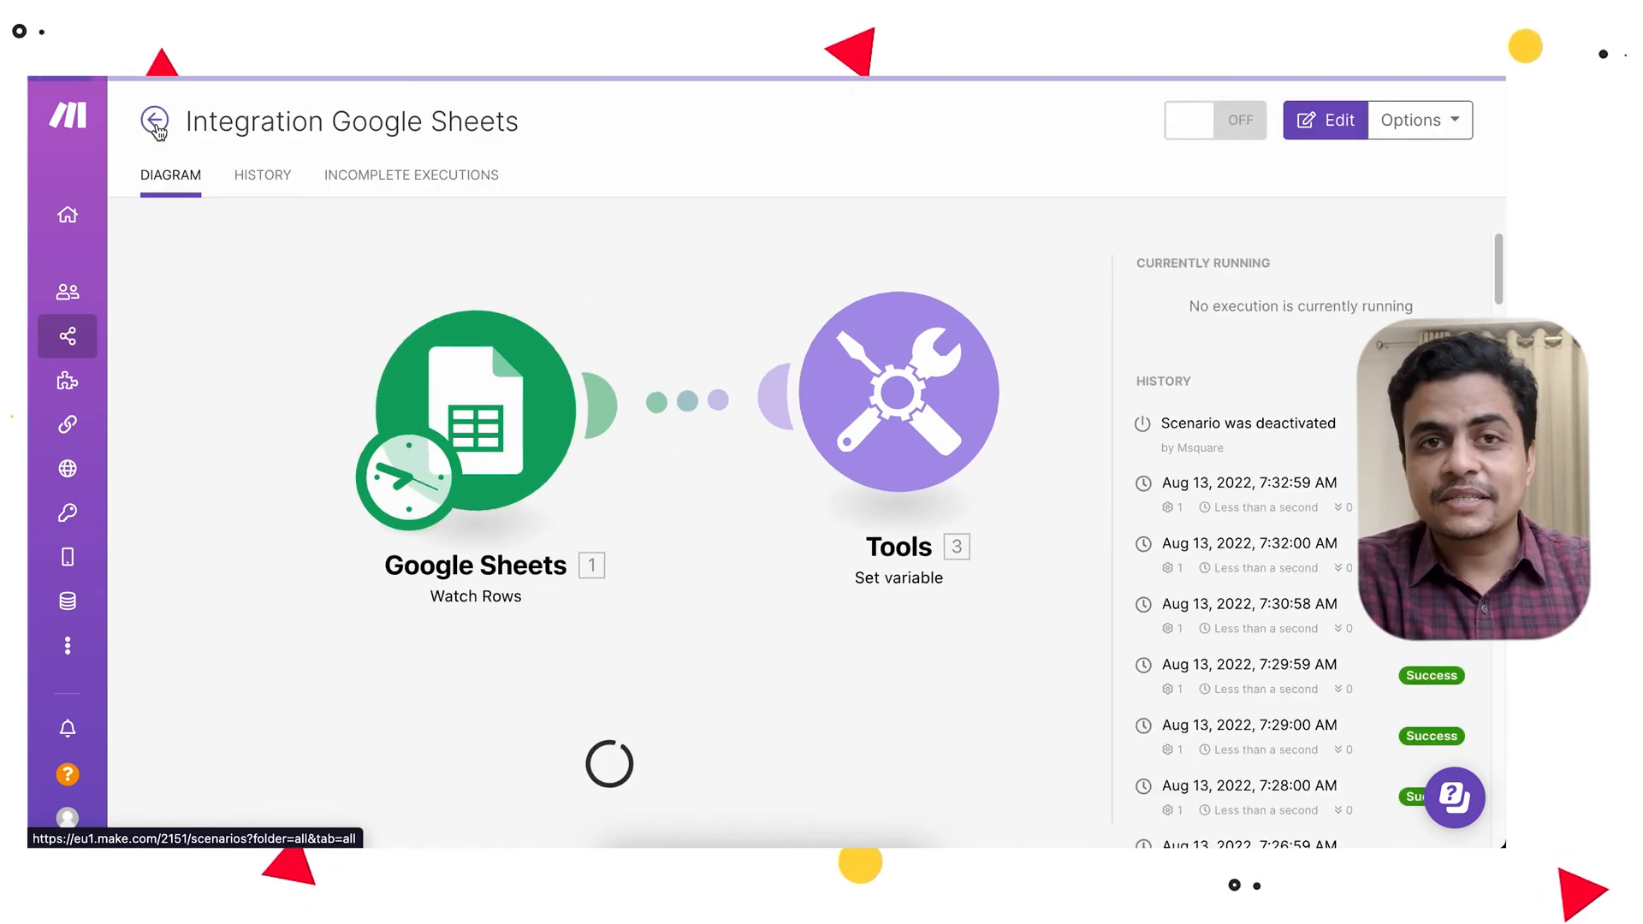
{"action": "left_click", "coordinate": [152, 120]}
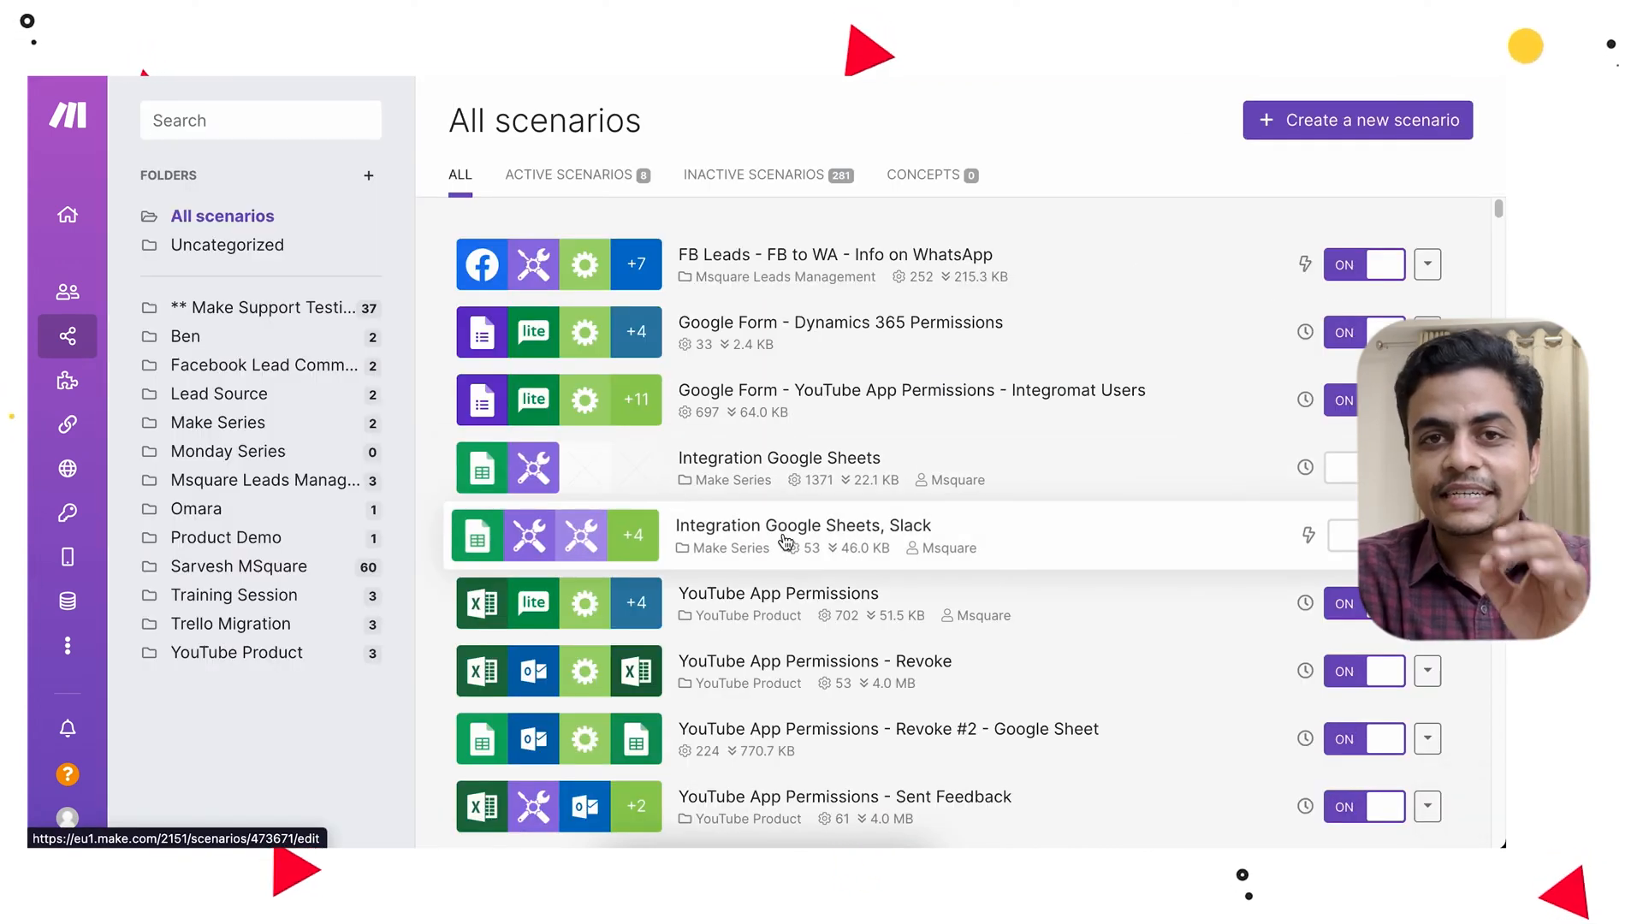
{"action": "left_click", "coordinate": [800, 525]}
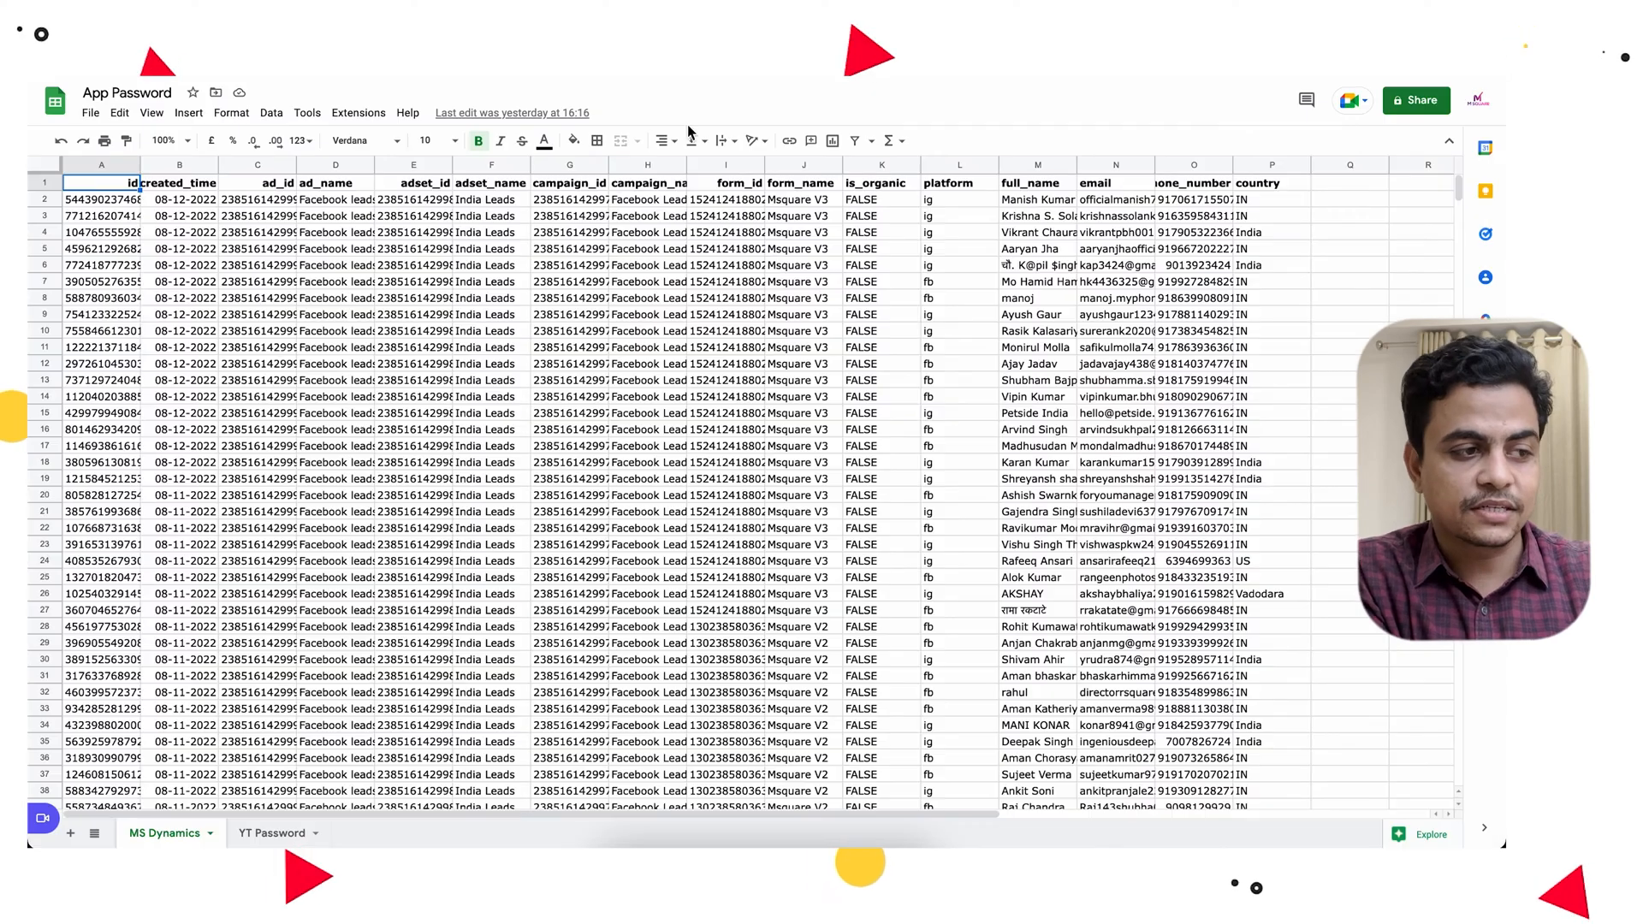
Show the Make add-on's Watch updates webhook URL beside the leads sheet, selecting full_name cells.
{"action": "left_click", "coordinate": [357, 113]}
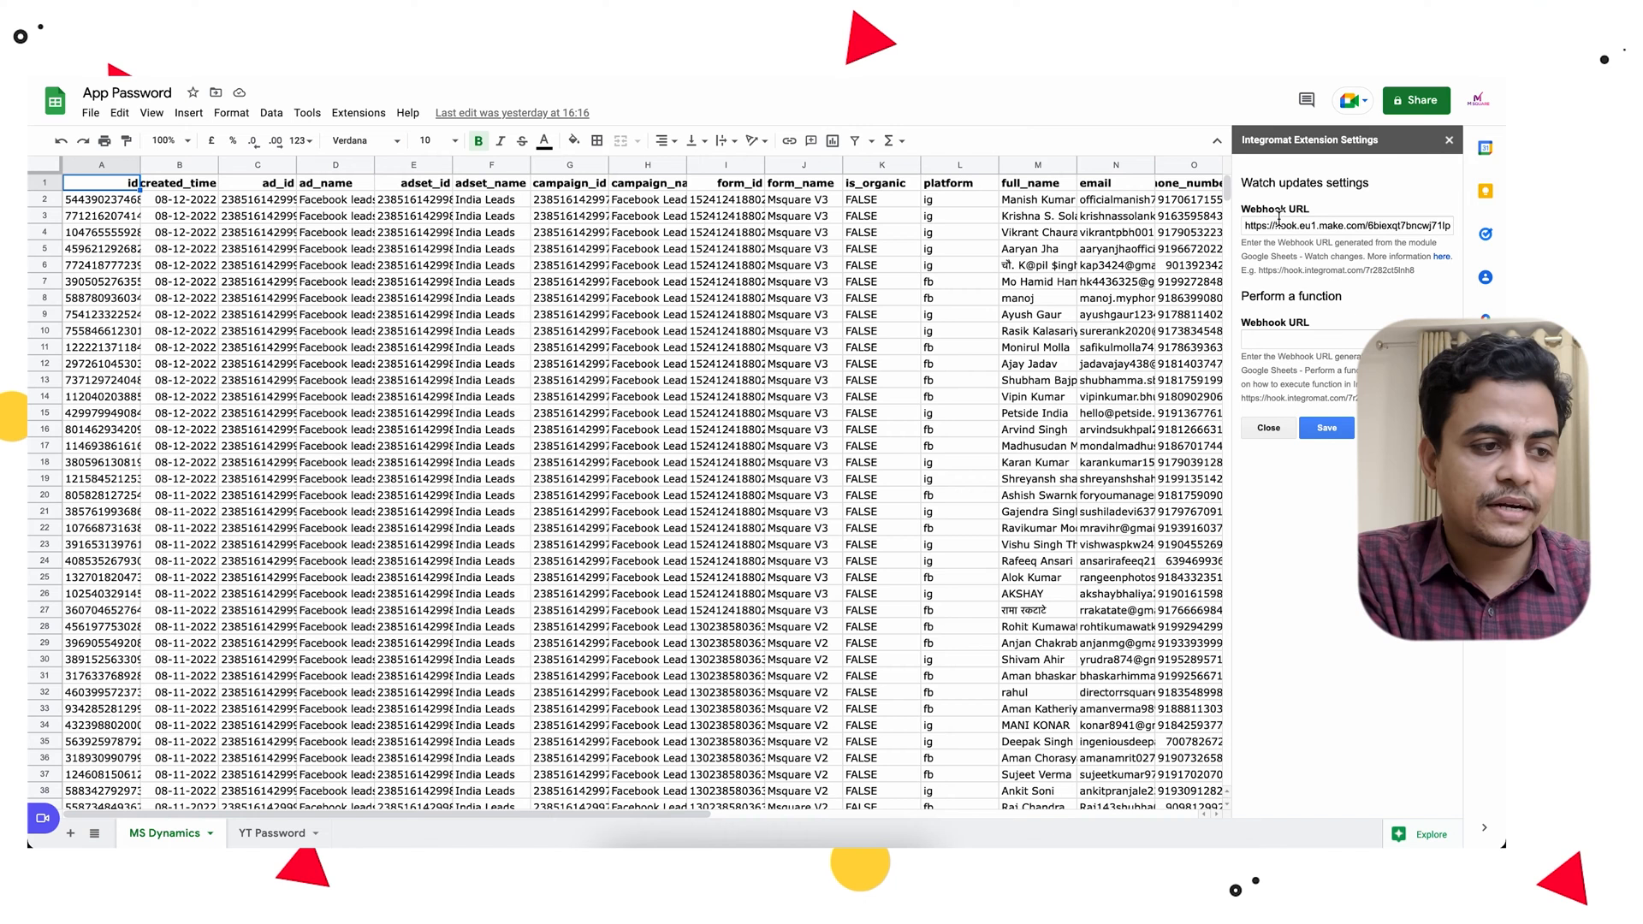
{"action": "left_click", "coordinate": [491, 199]}
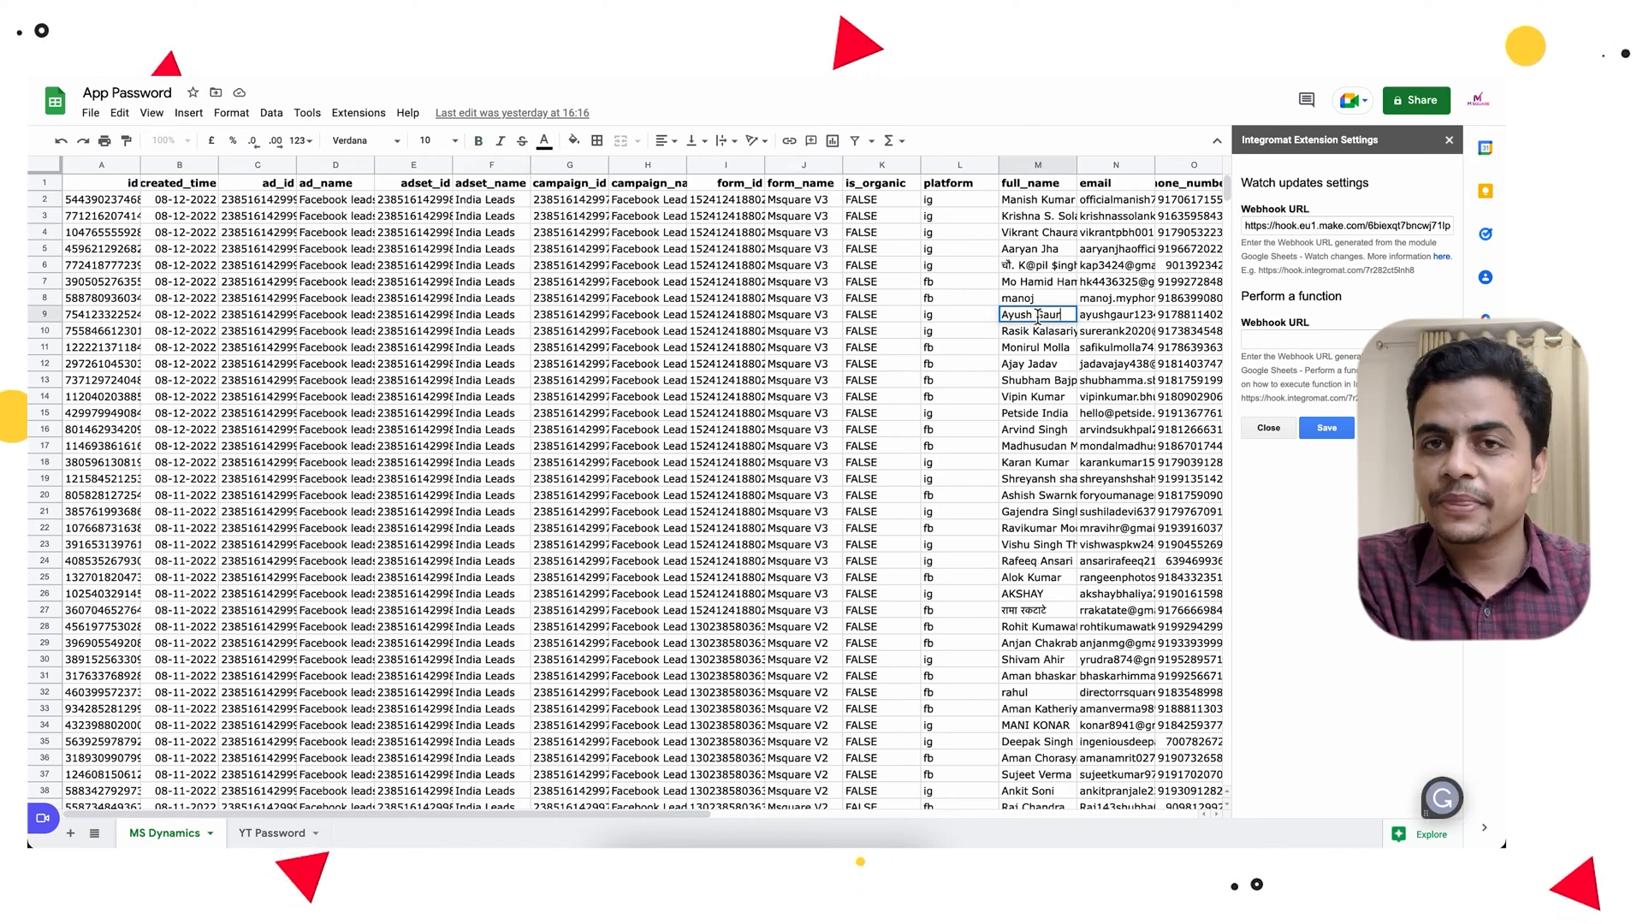
{"action": "left_click", "coordinate": [1037, 363]}
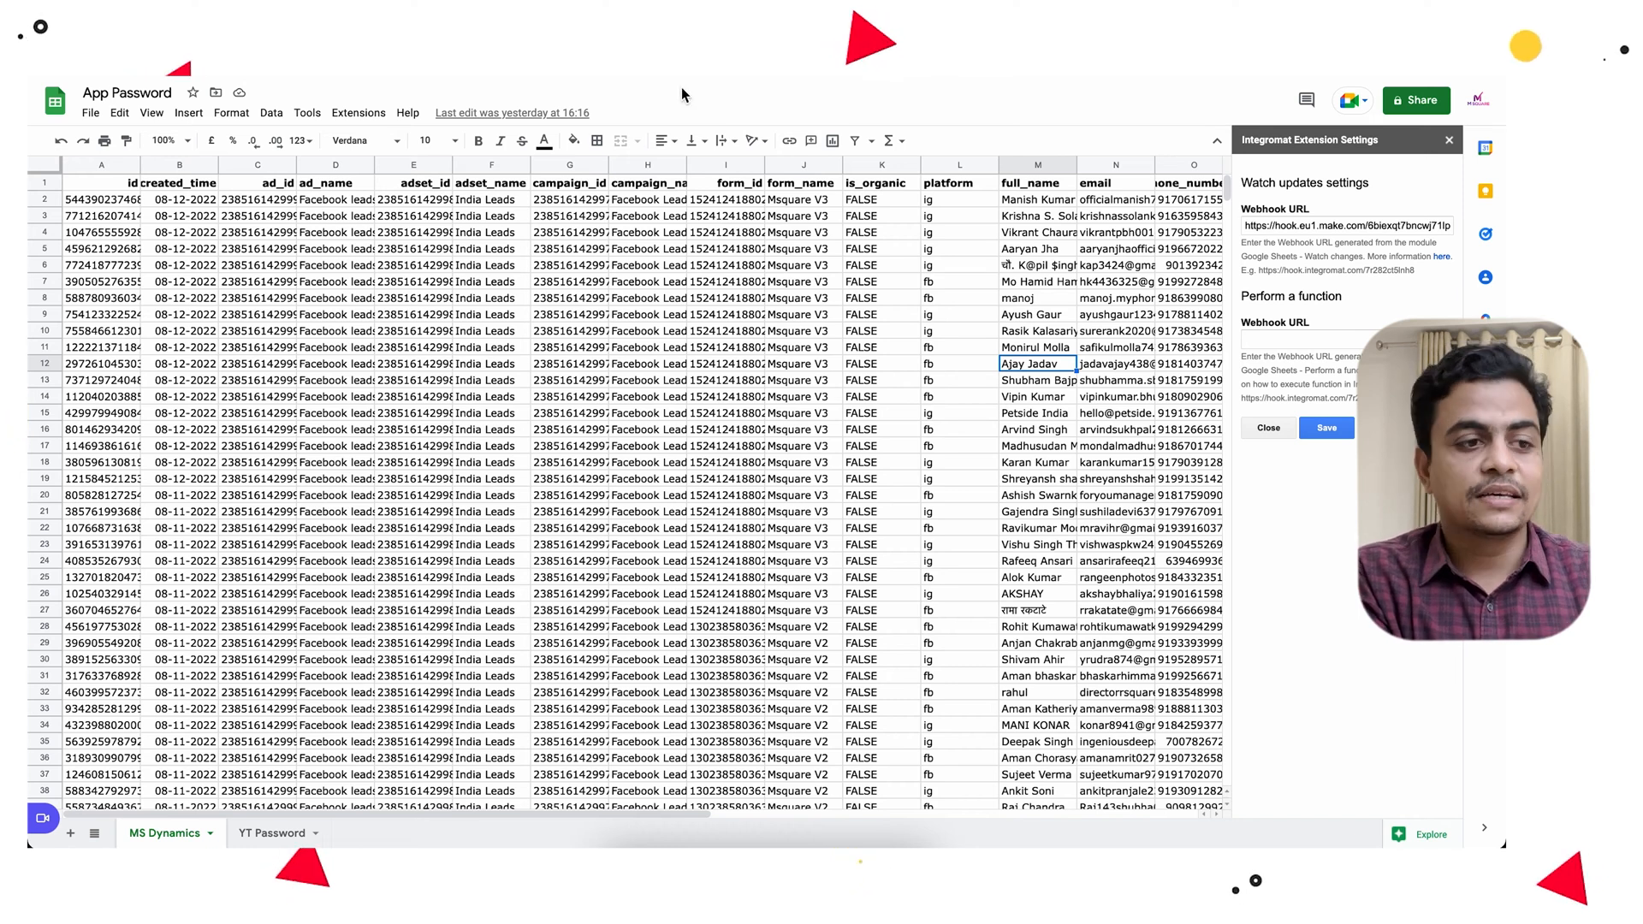
{"action": "mouse_move", "coordinate": [933, 161]}
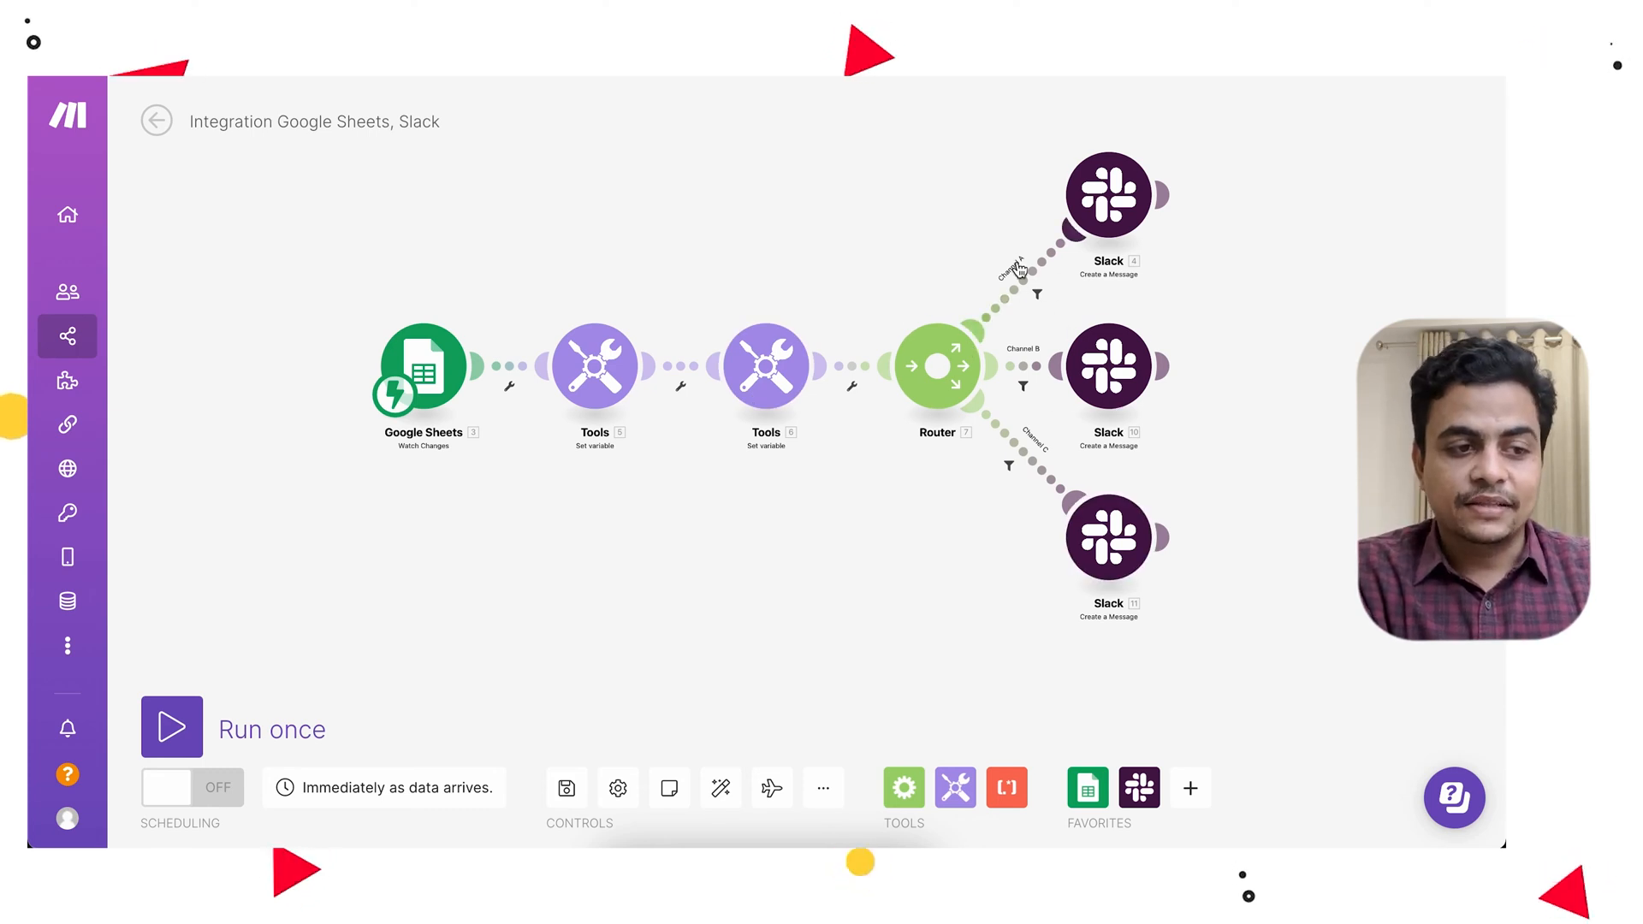
Review the Channel A route's filter that passes only emails containing A.
{"action": "left_click", "coordinate": [1037, 294]}
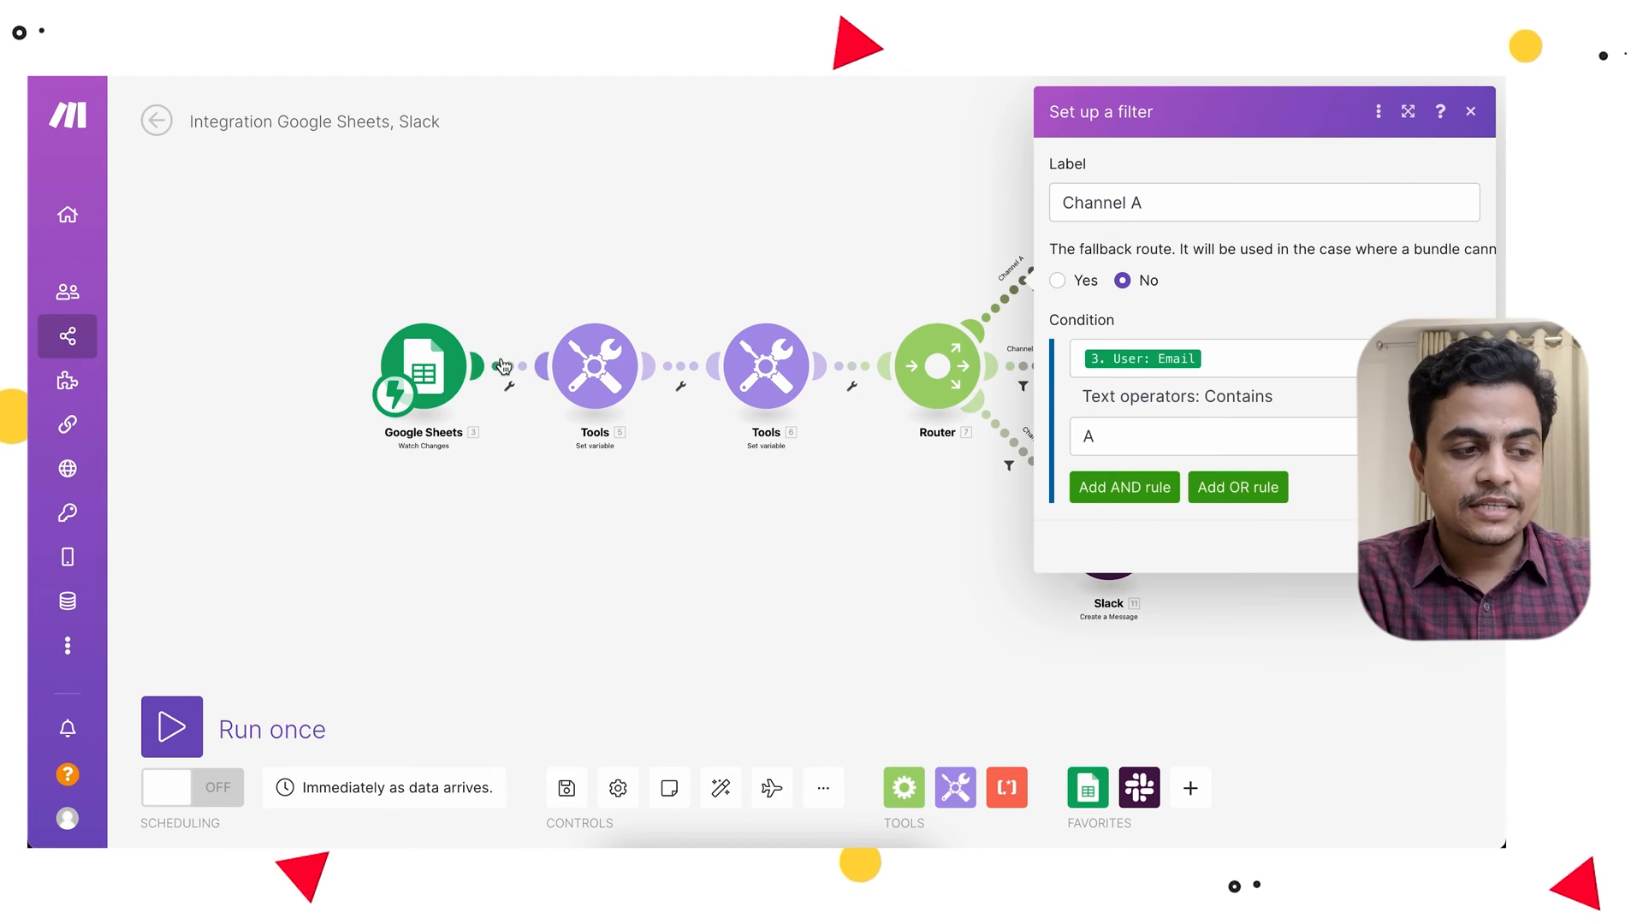
{"action": "left_click", "coordinate": [1472, 112]}
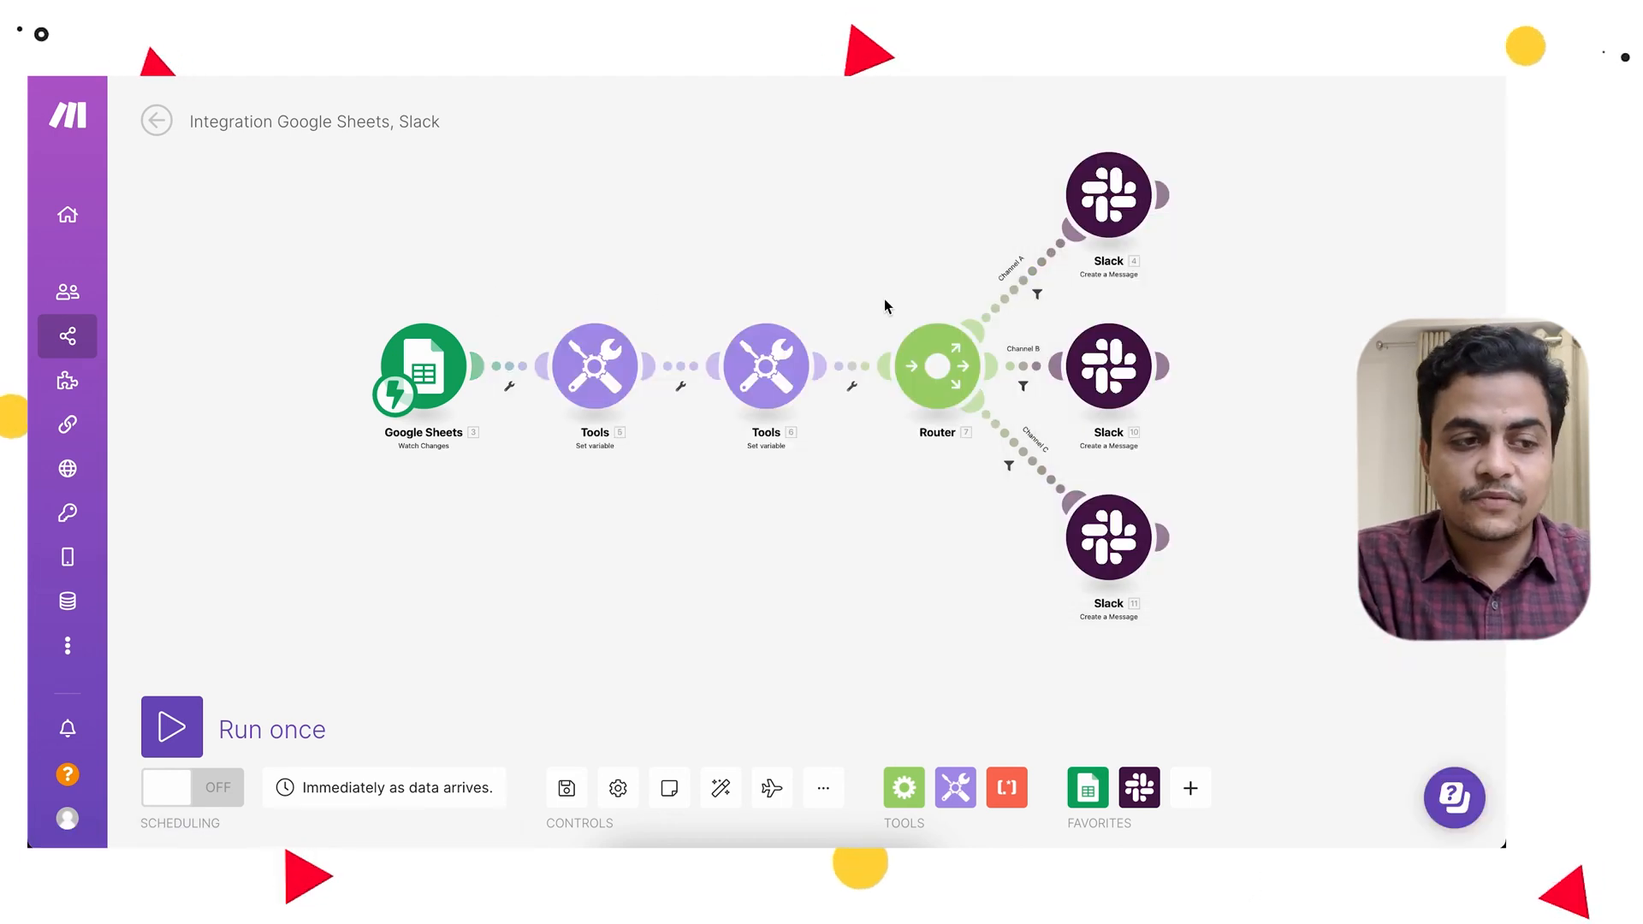
{"action": "mouse_move", "coordinate": [1013, 379]}
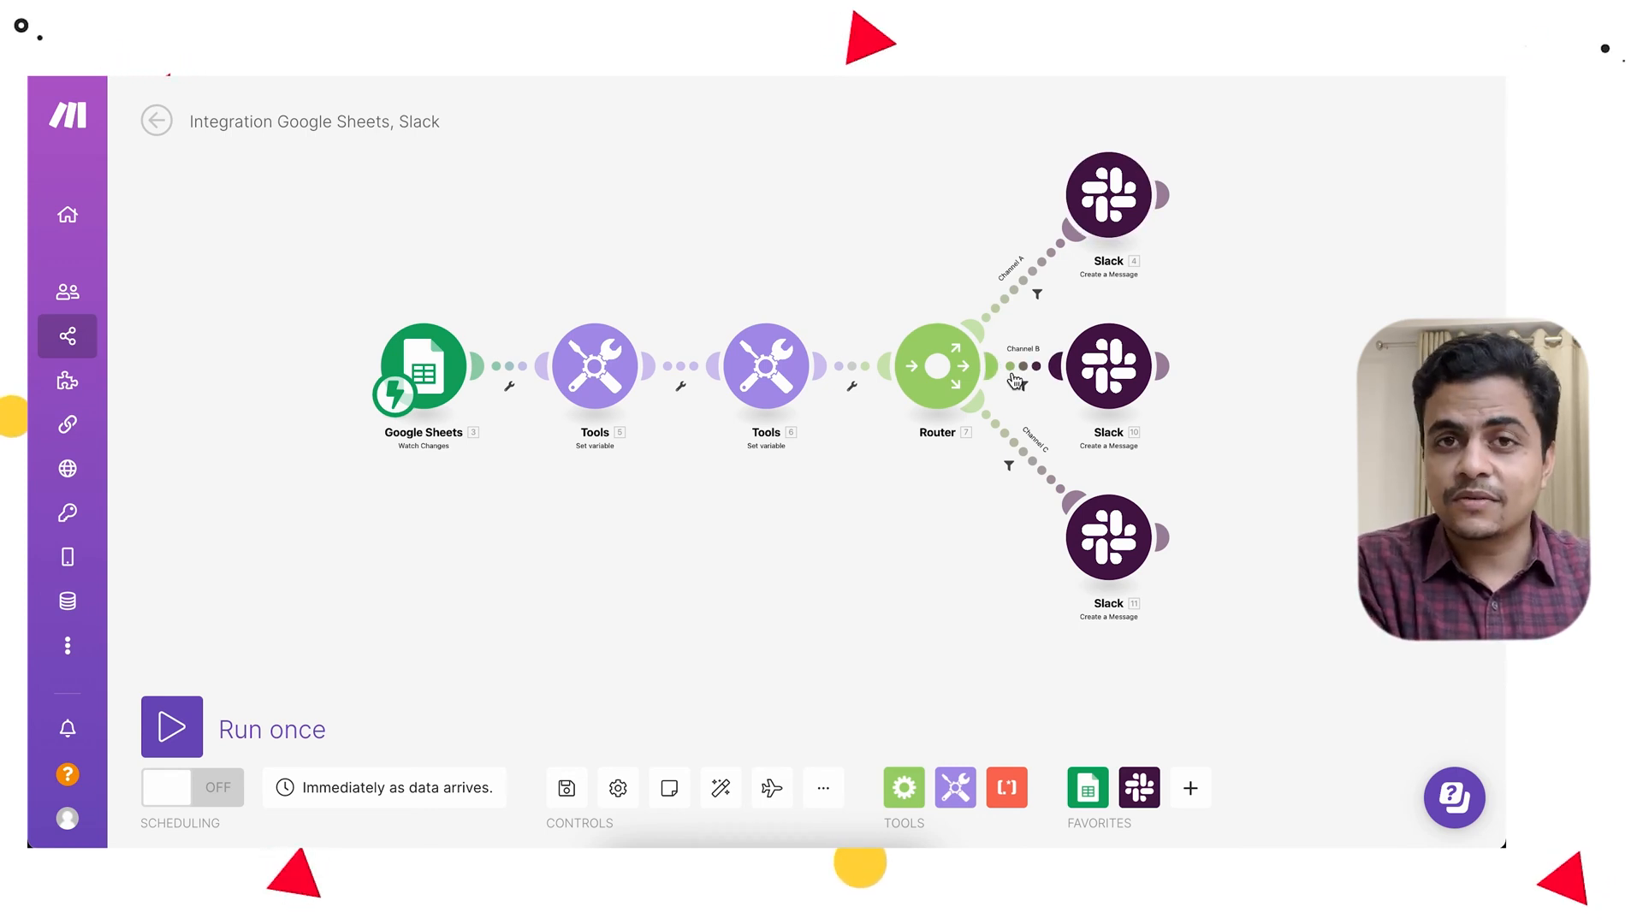
{"action": "mouse_move", "coordinate": [503, 334]}
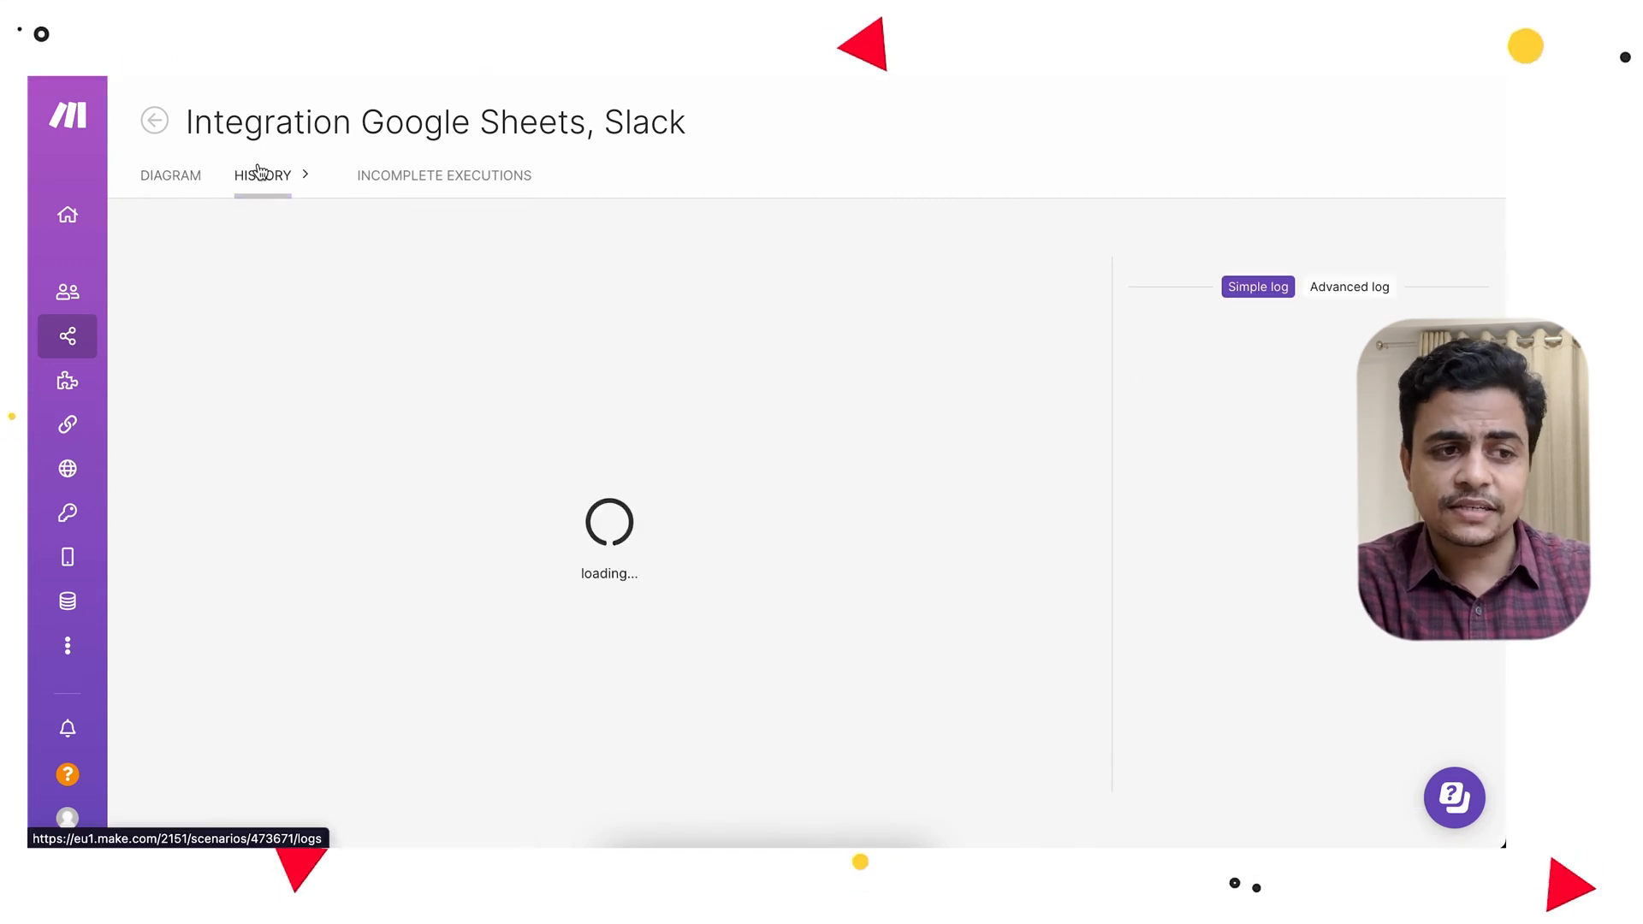
View the details of the Aug 12 9:46 AM run from the execution history.
{"action": "left_click", "coordinate": [261, 174]}
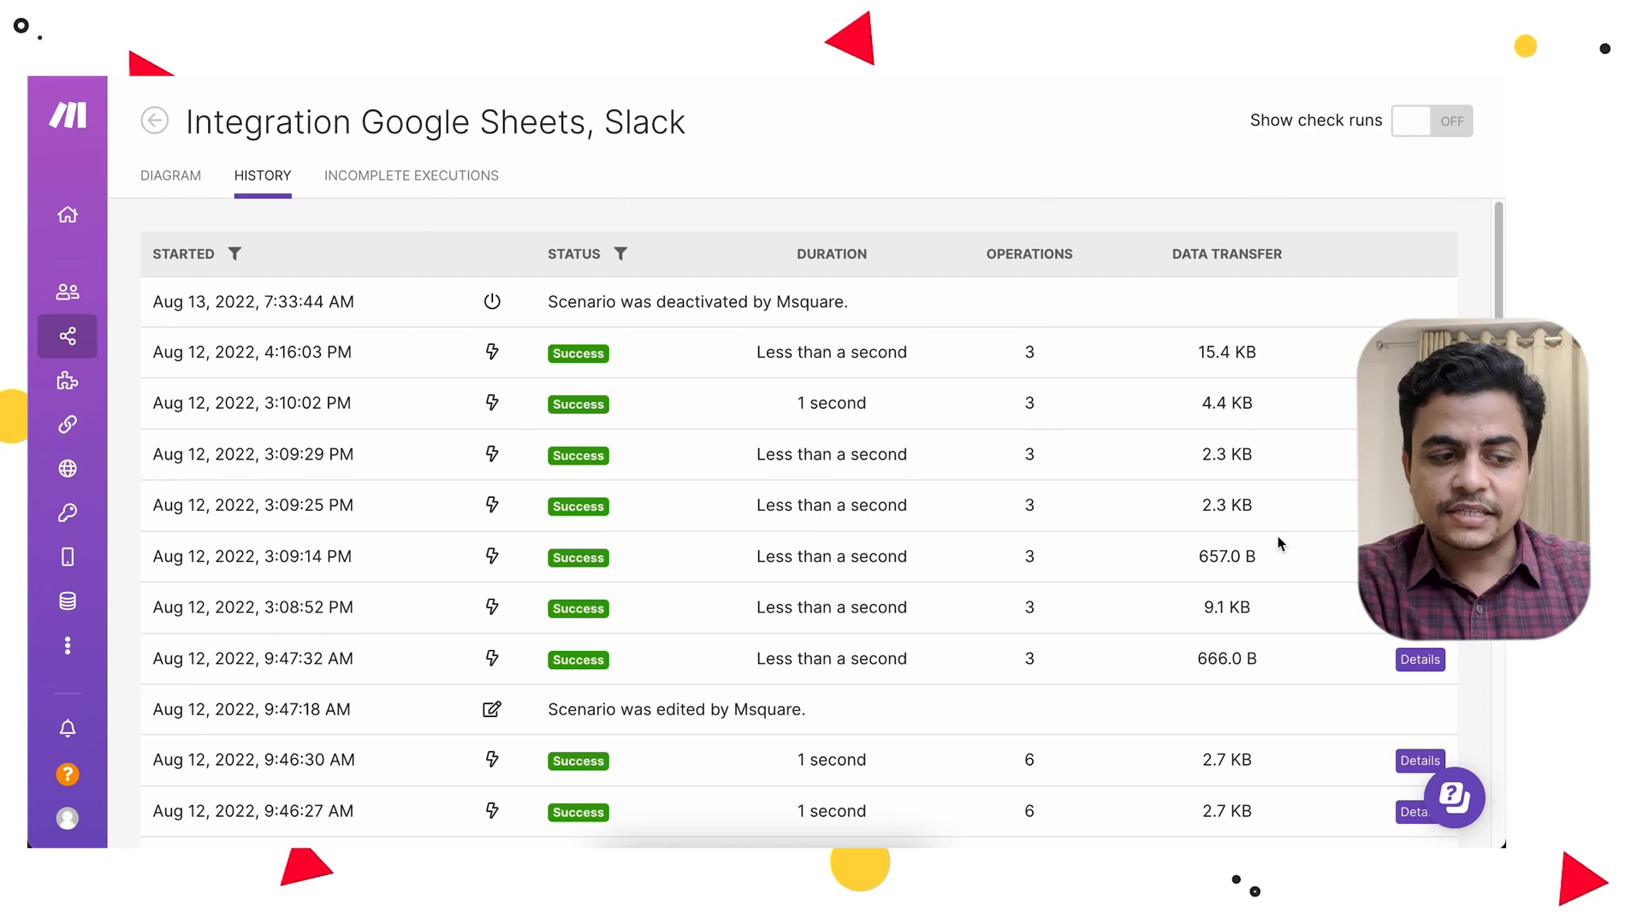
{"action": "scroll", "scroll_direction": "down", "scroll_amount": 3}
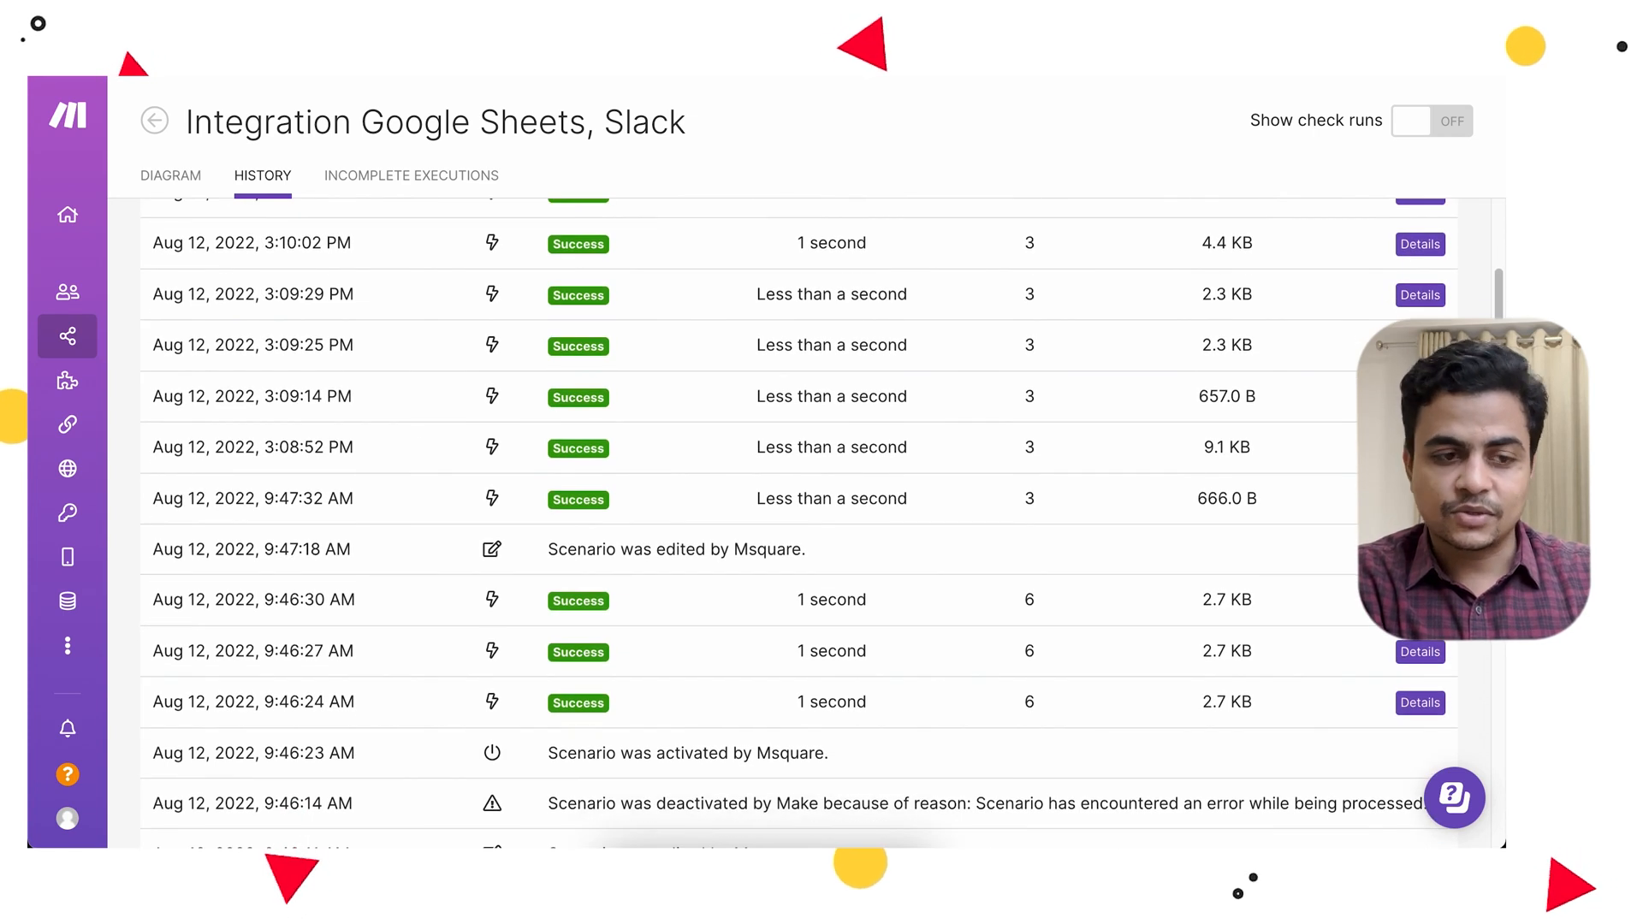
{"action": "left_click", "coordinate": [1420, 244]}
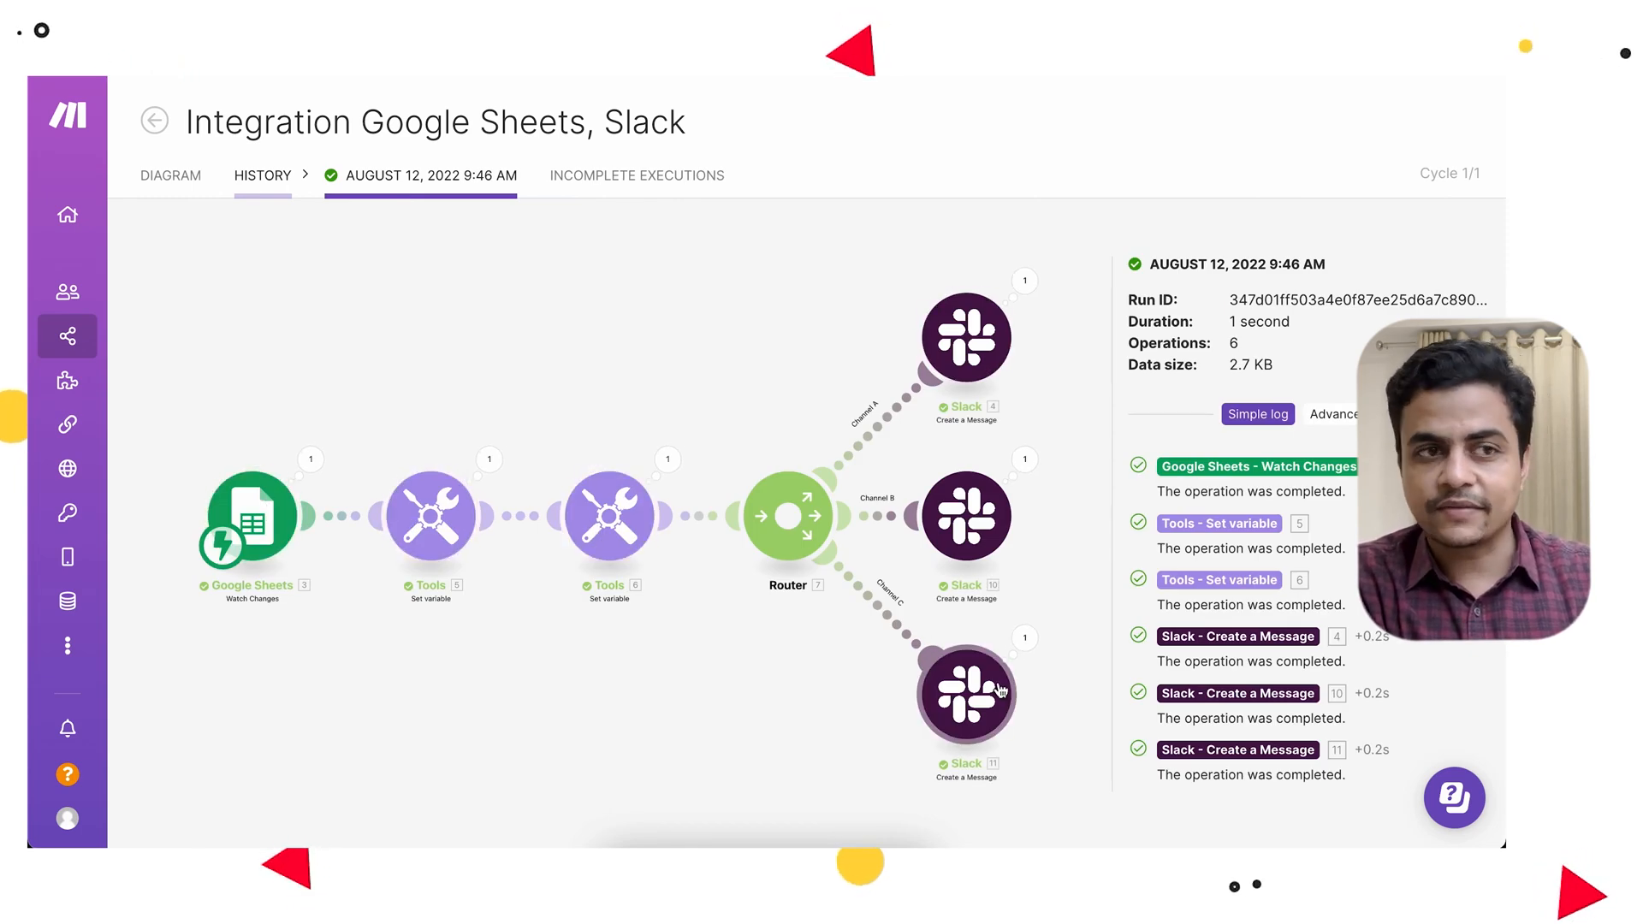
View the Aug 12 4:16 PM run where all three Slack bundles failed the filter.
{"action": "left_click", "coordinate": [261, 175]}
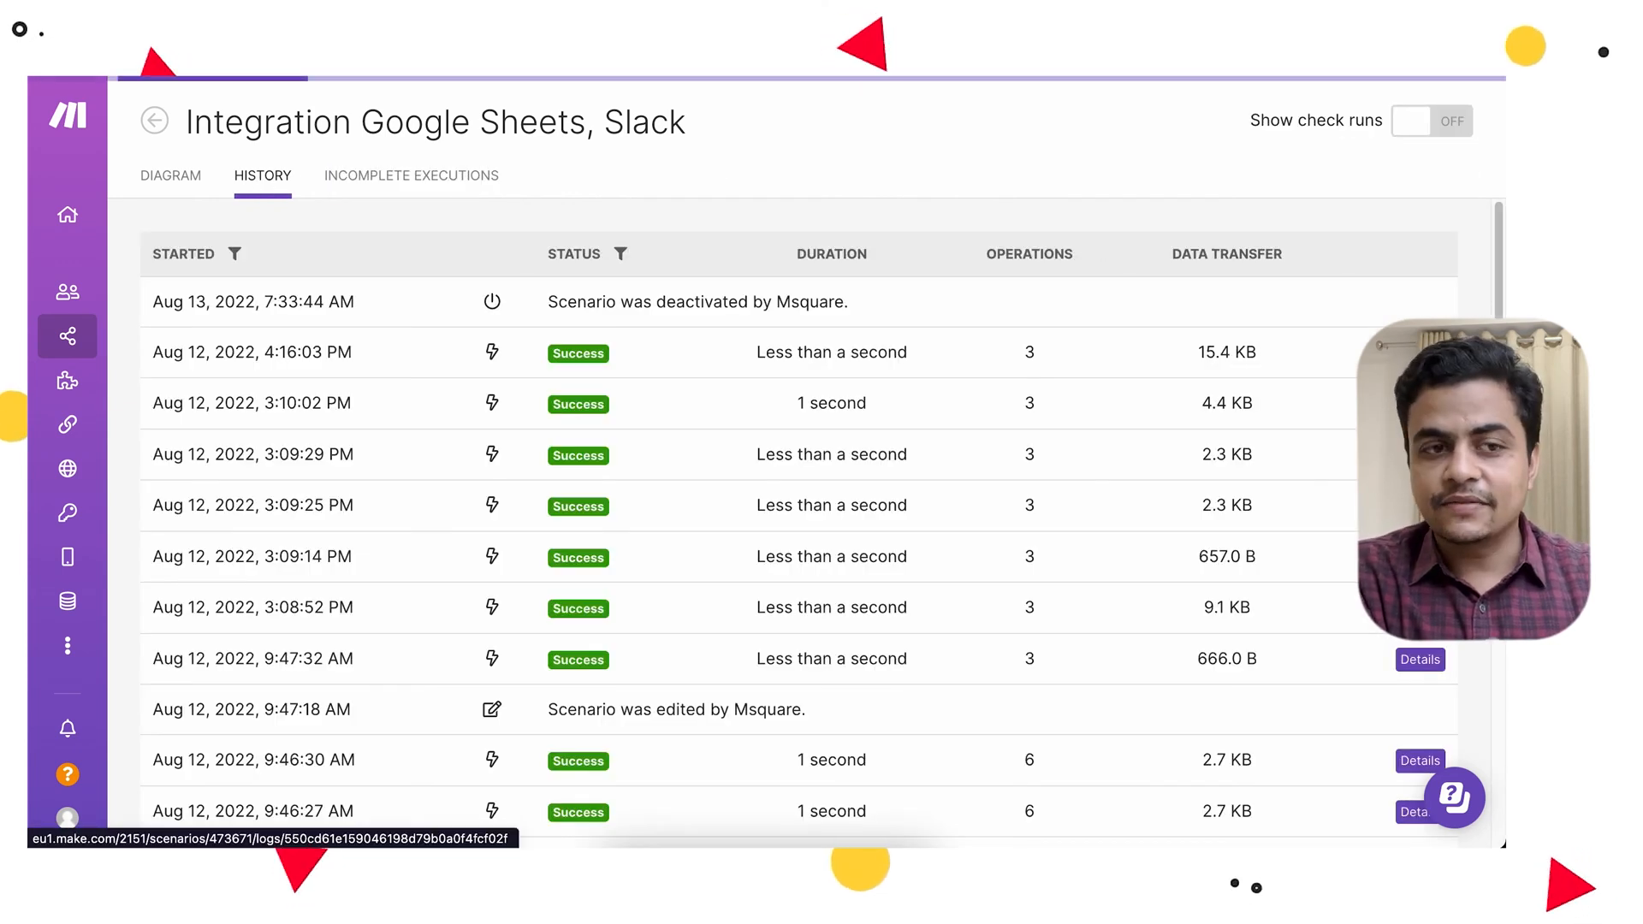
{"action": "left_click", "coordinate": [1420, 760]}
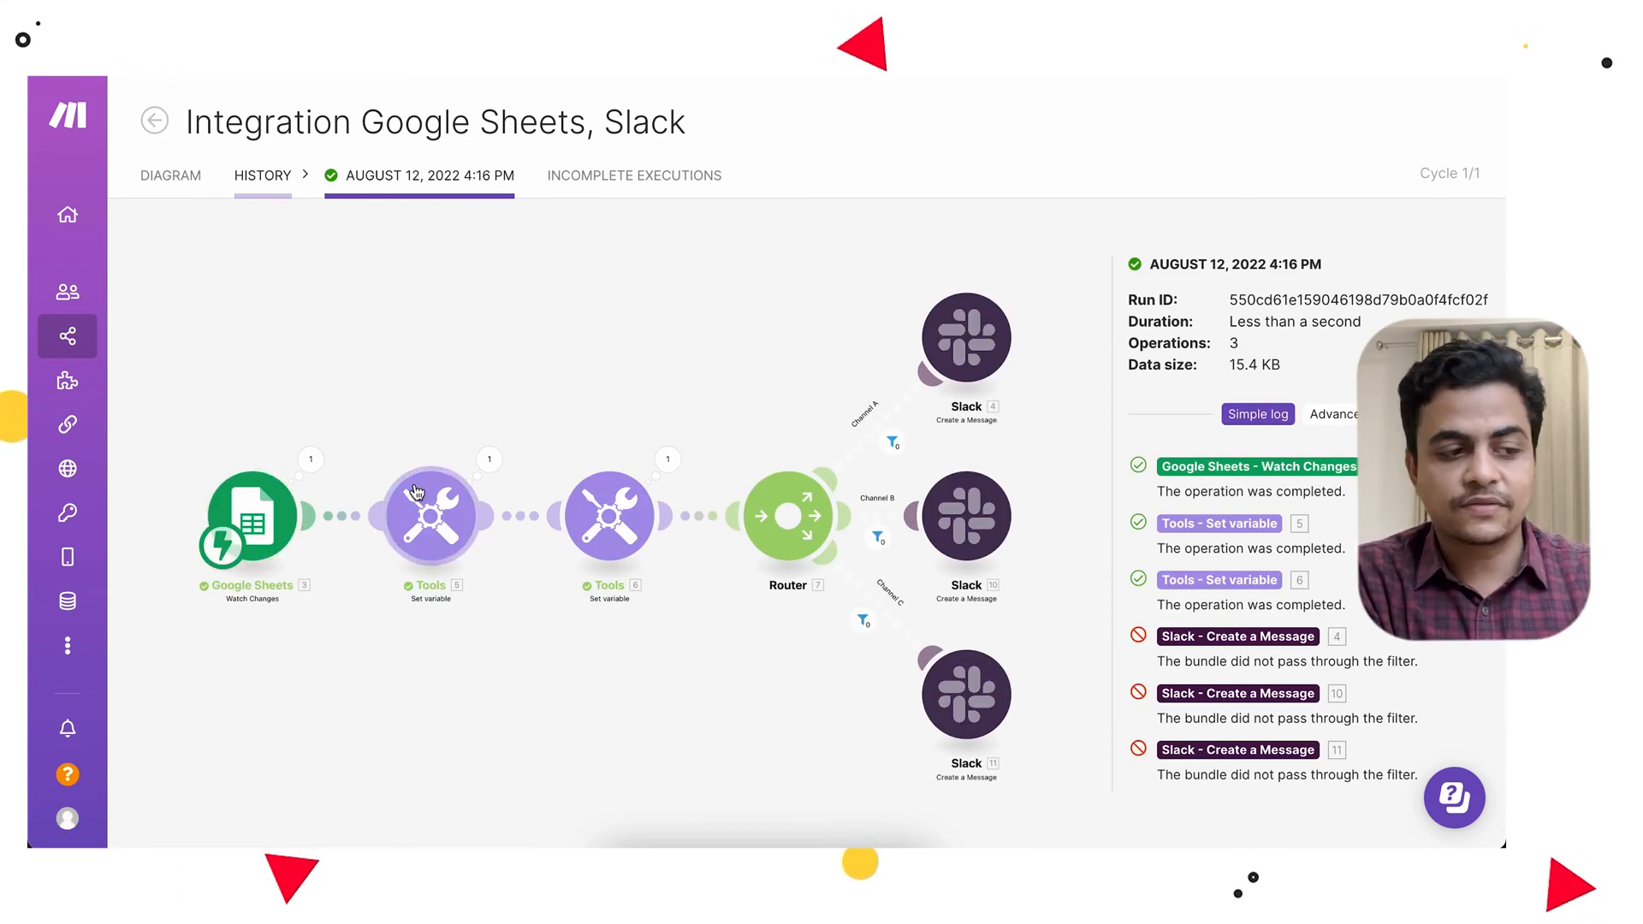
{"action": "mouse_move", "coordinate": [854, 455]}
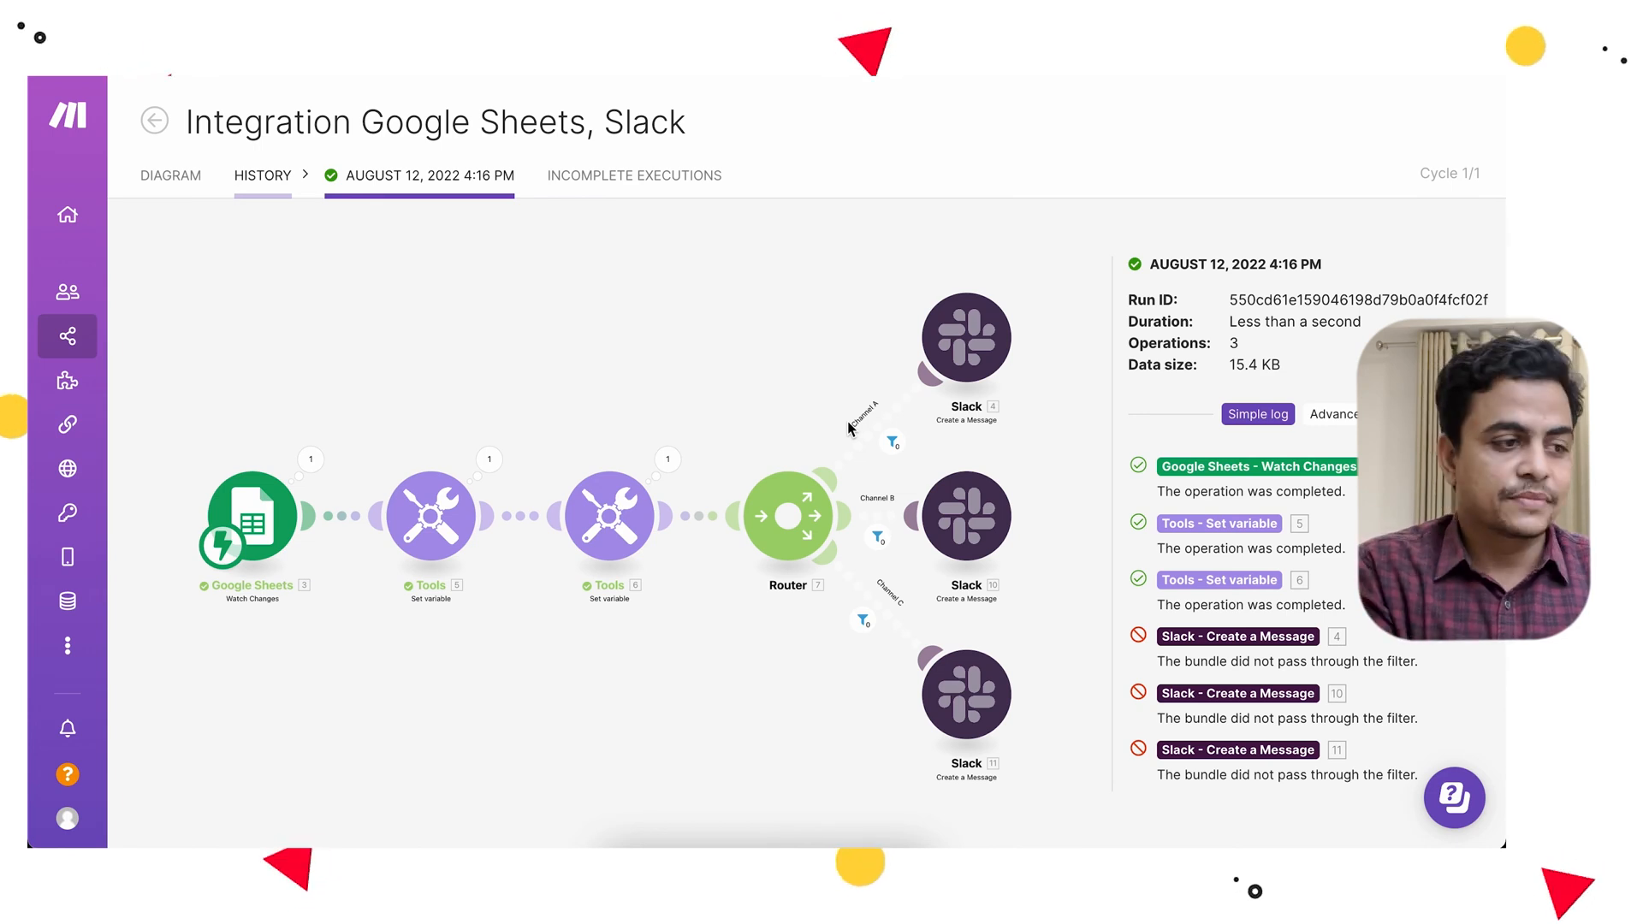
{"action": "left_click", "coordinate": [170, 174]}
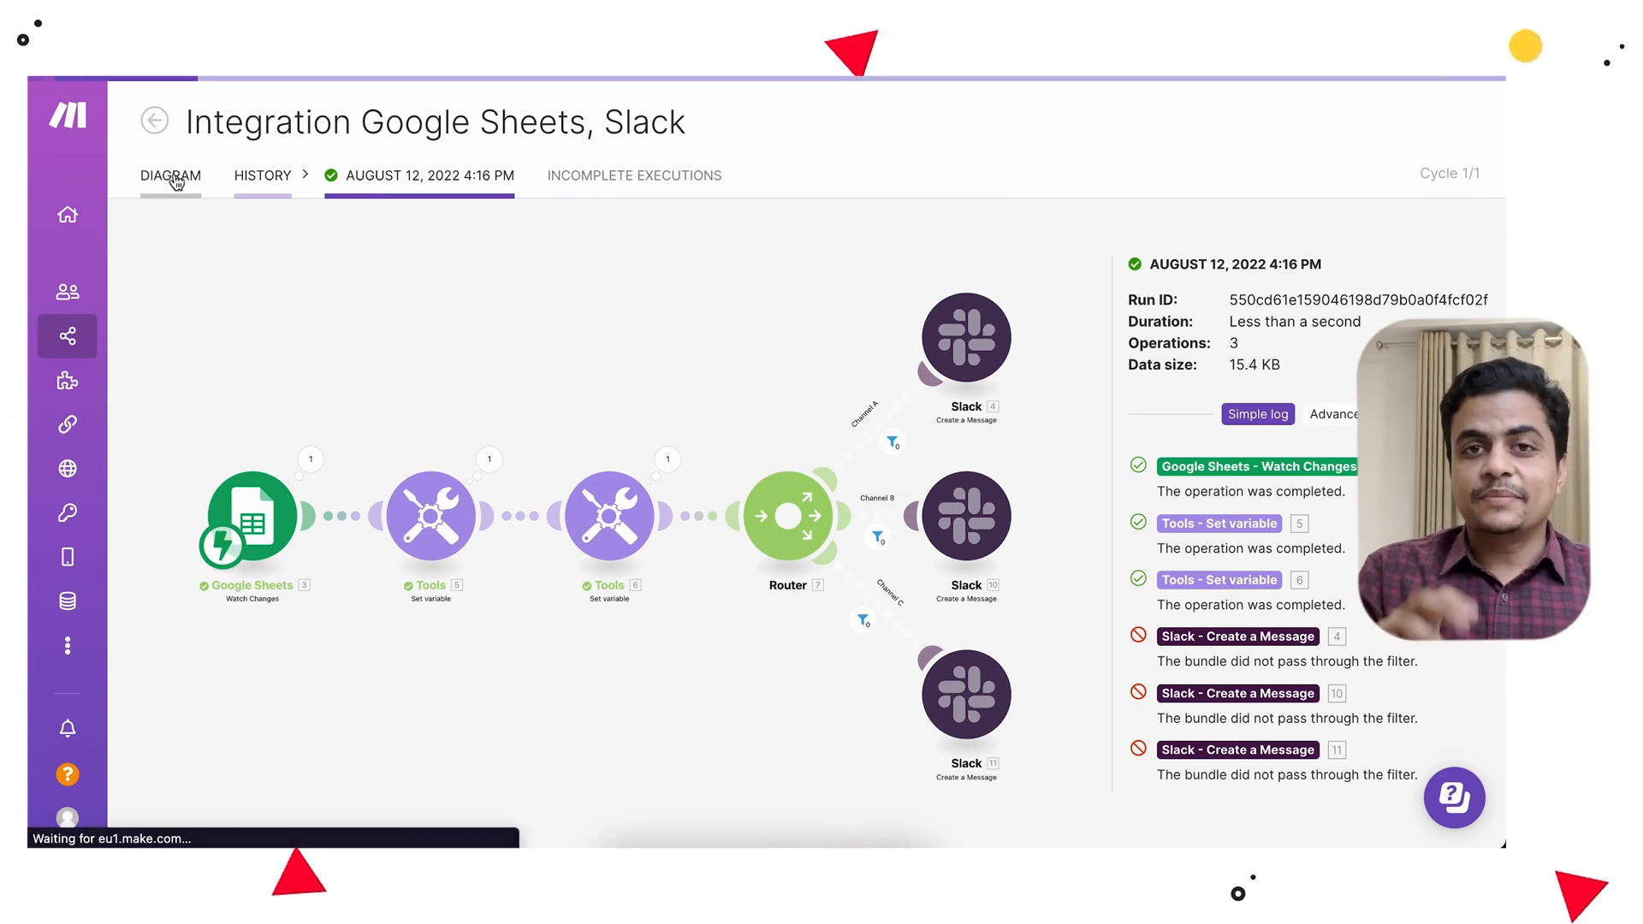
Add an empty module in the editor to list Facebook Lead Ads triggers New Lead and Watch Leads.
{"action": "left_click", "coordinate": [169, 174]}
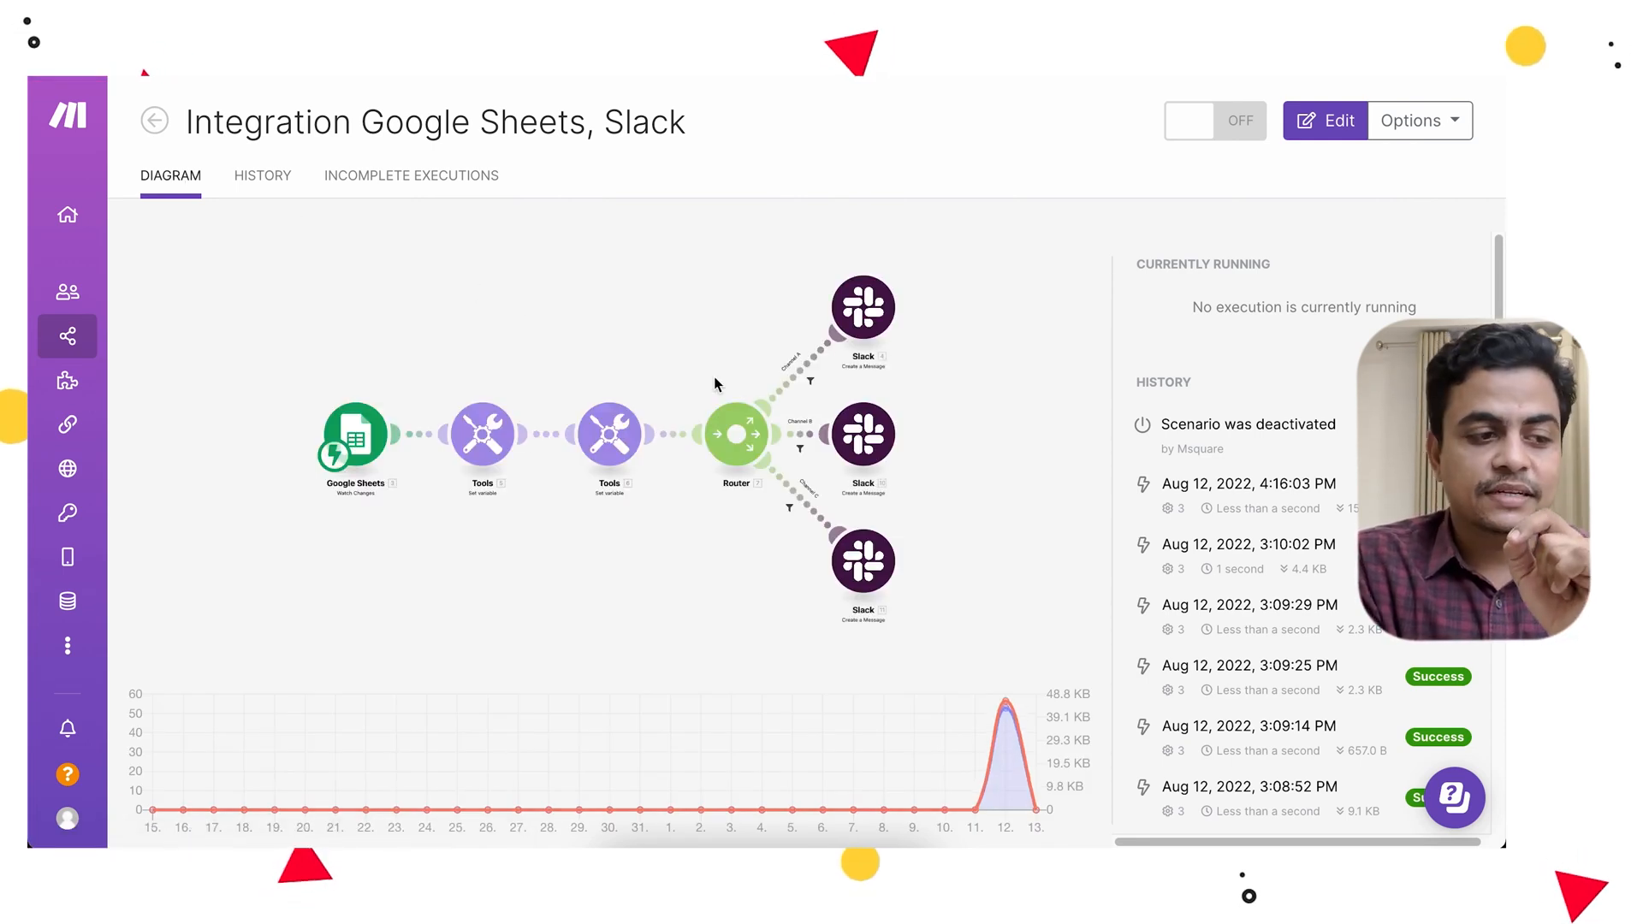
{"action": "left_click", "coordinate": [1324, 120]}
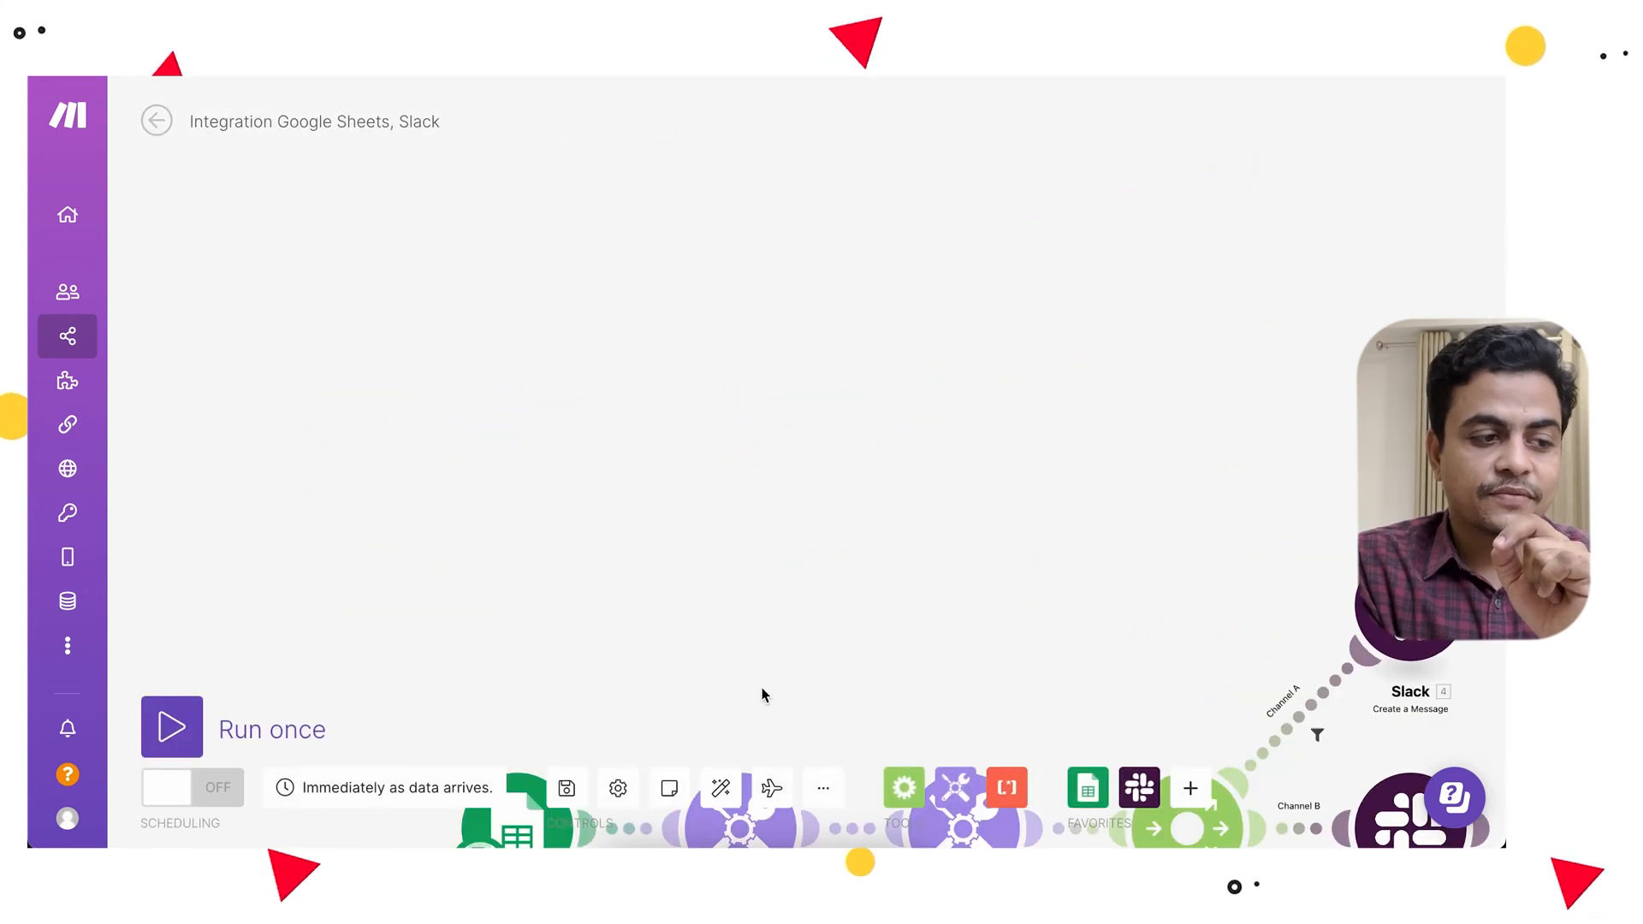
{"action": "left_click", "coordinate": [527, 278]}
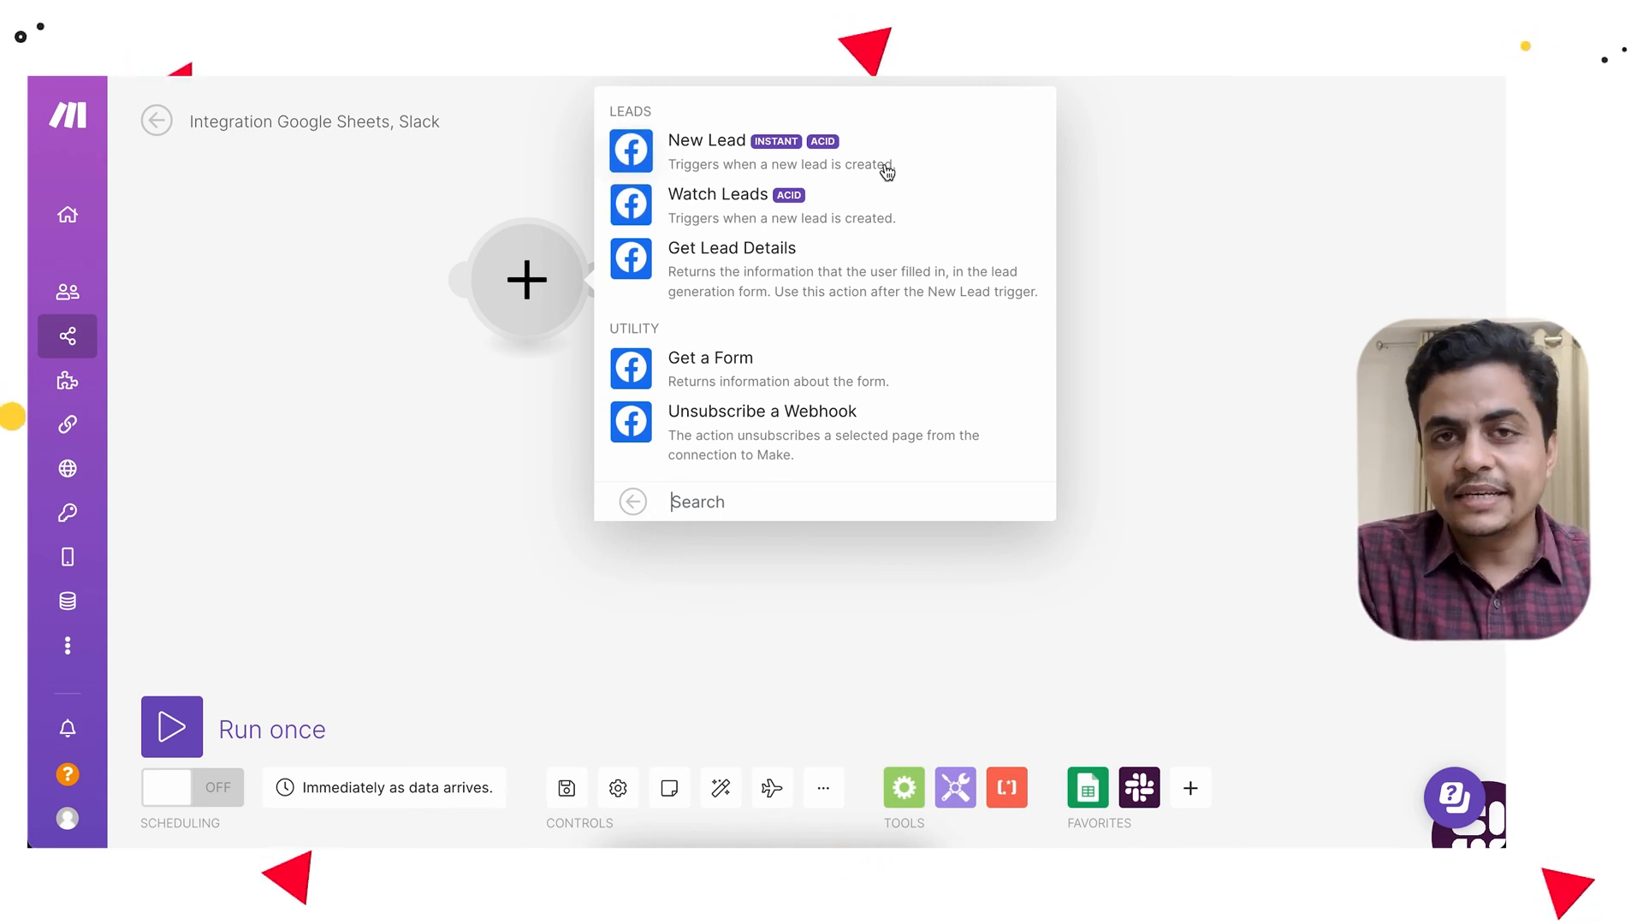
{"action": "mouse_move", "coordinate": [731, 216]}
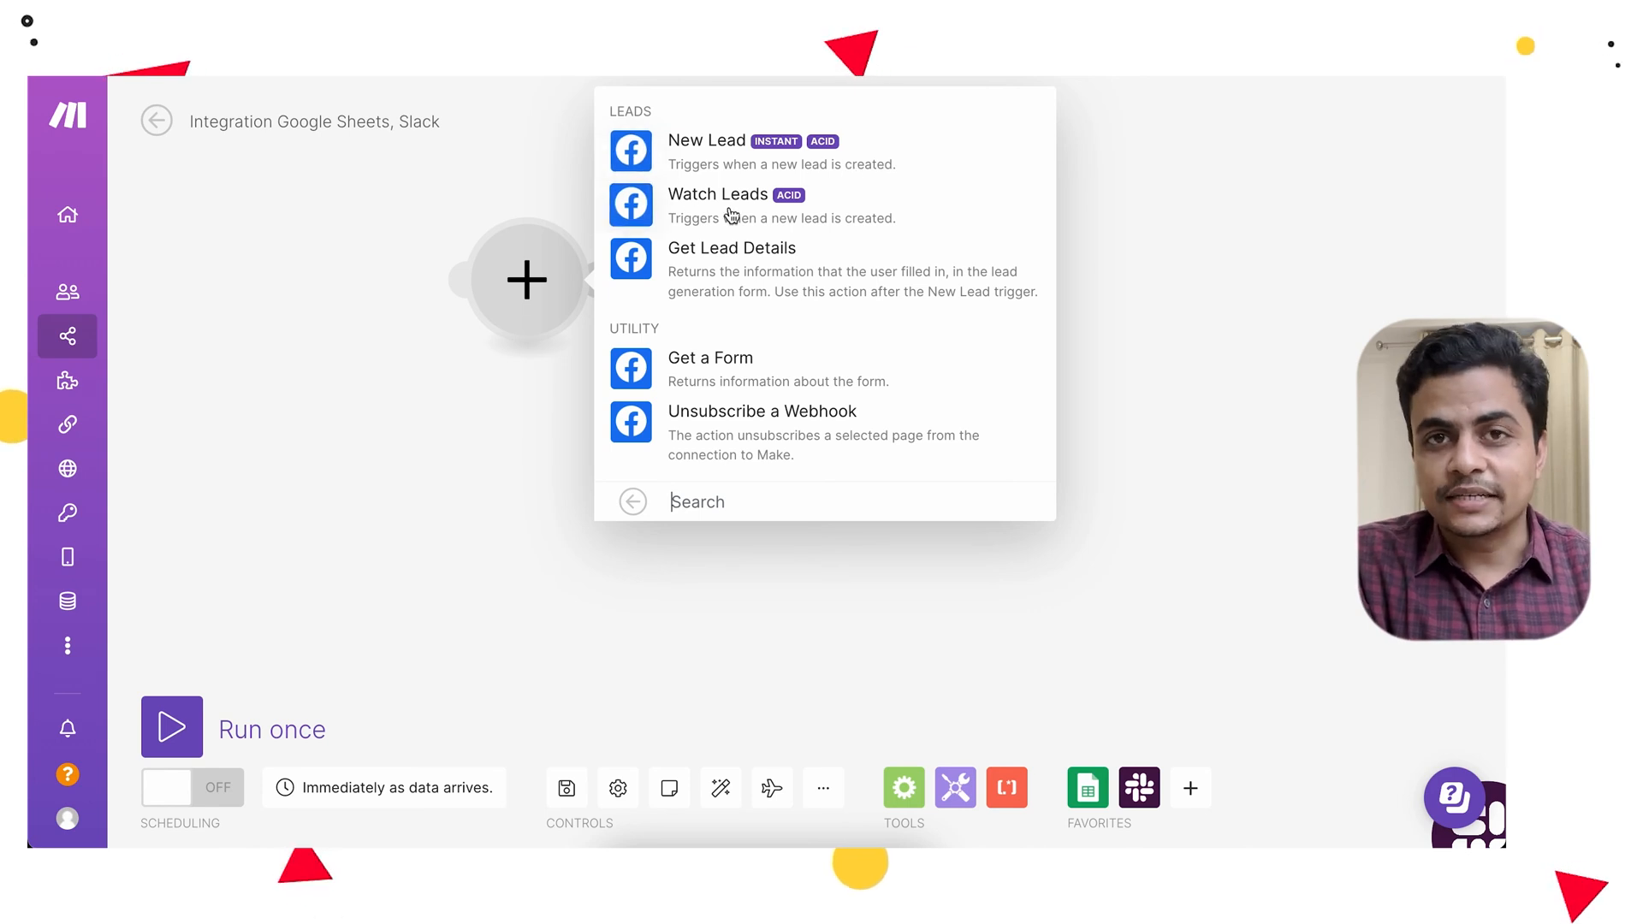
{"action": "mouse_move", "coordinate": [933, 226]}
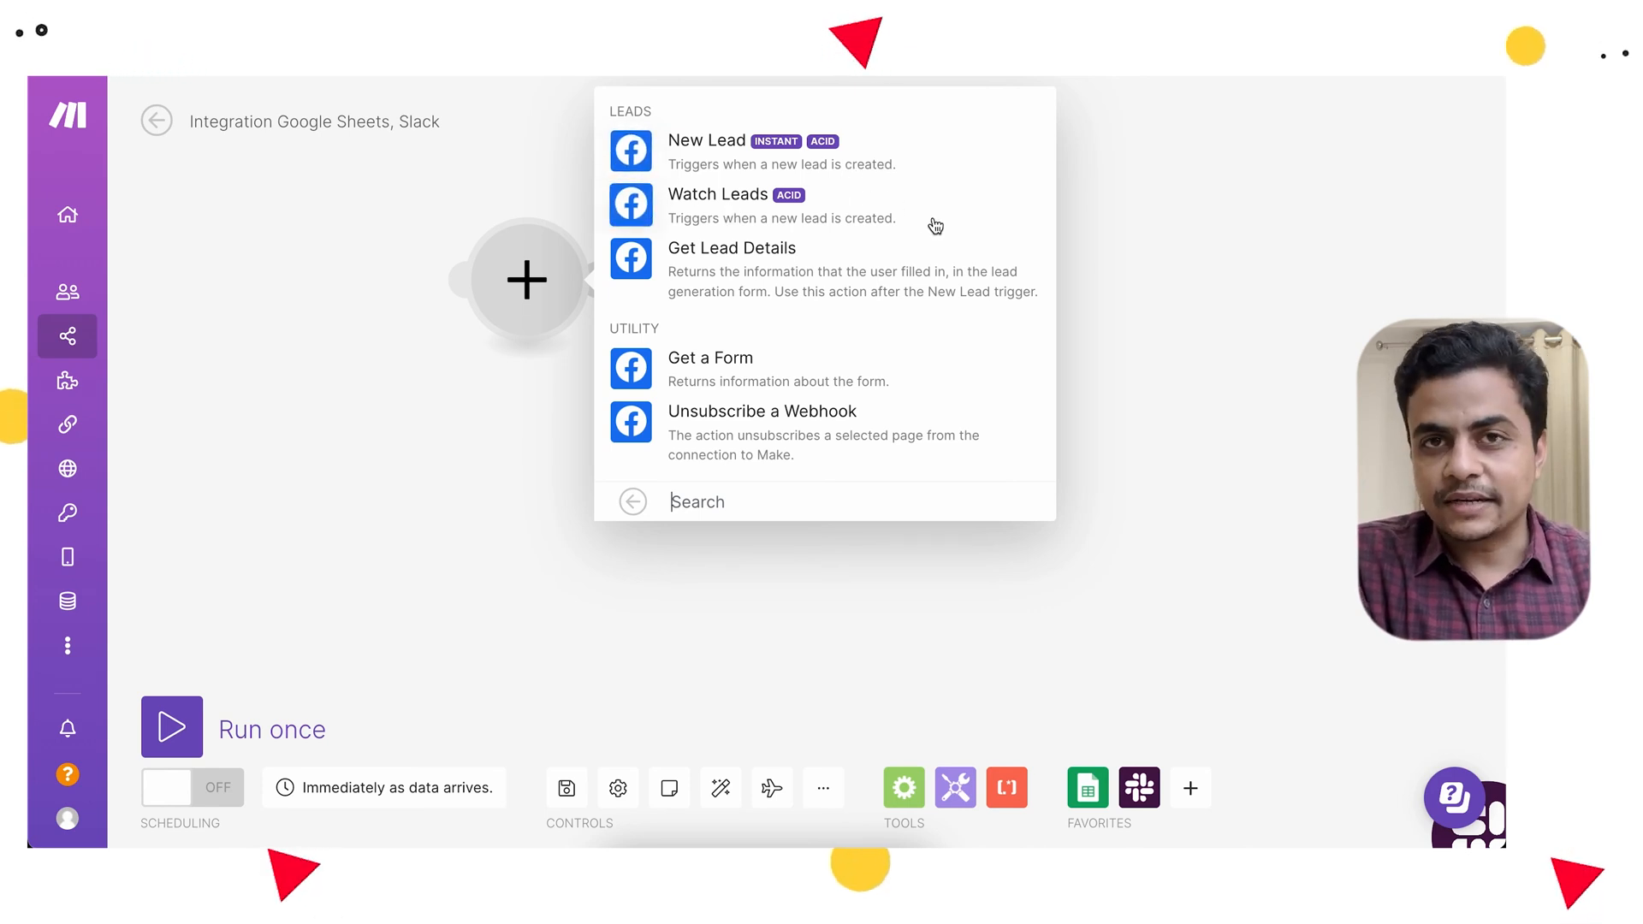
{"action": "mouse_move", "coordinate": [661, 144]}
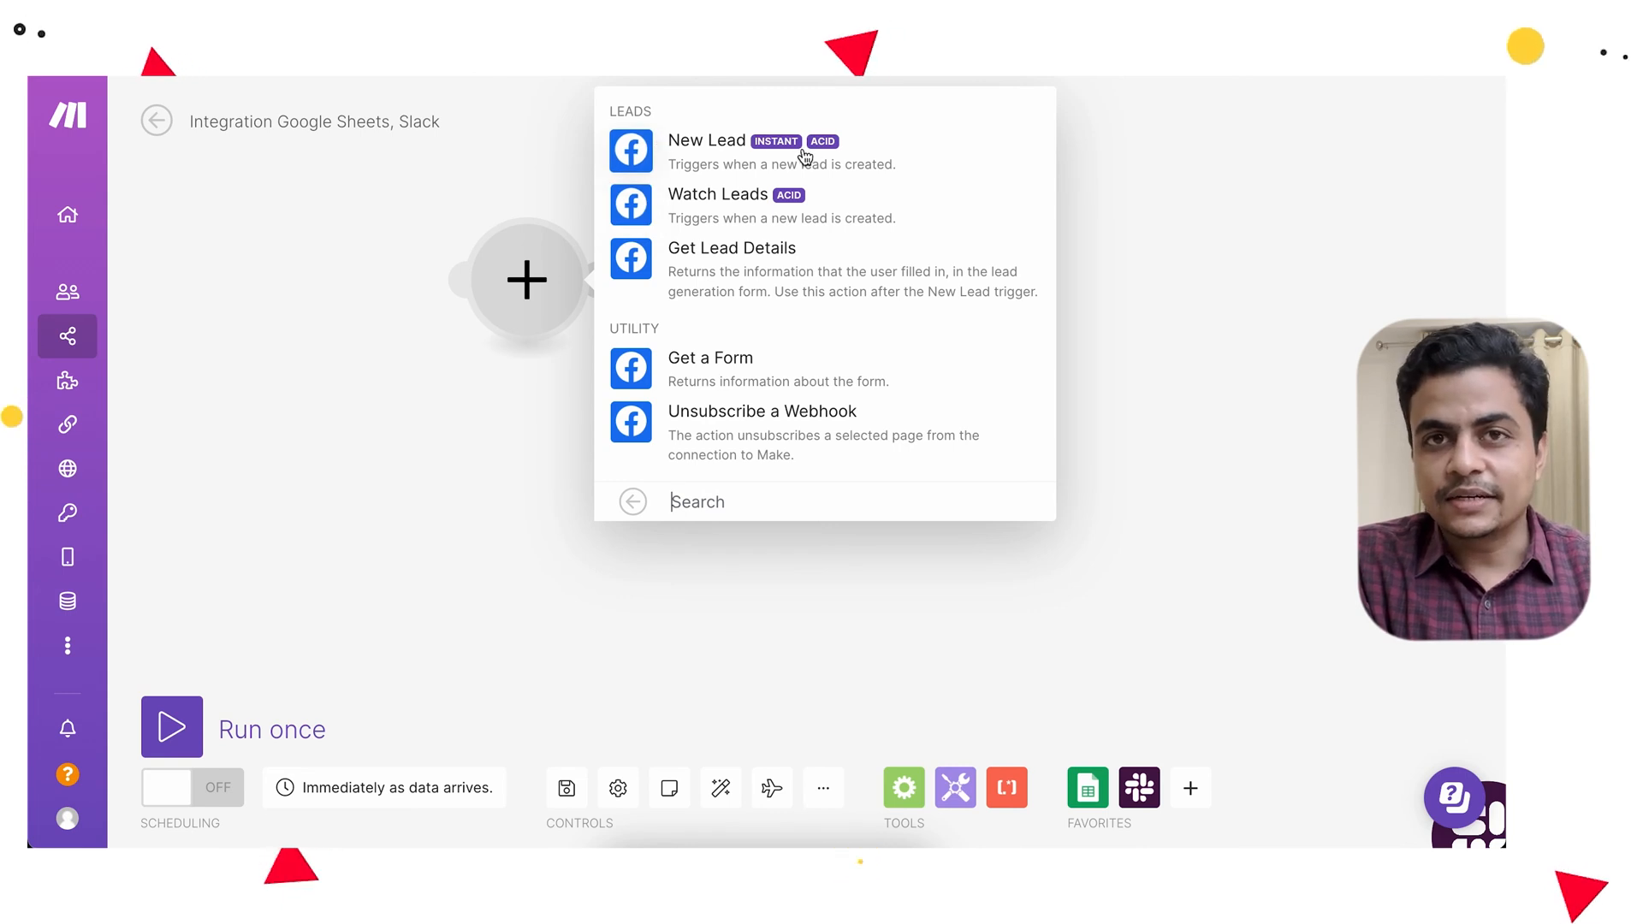
{"action": "mouse_move", "coordinate": [867, 161]}
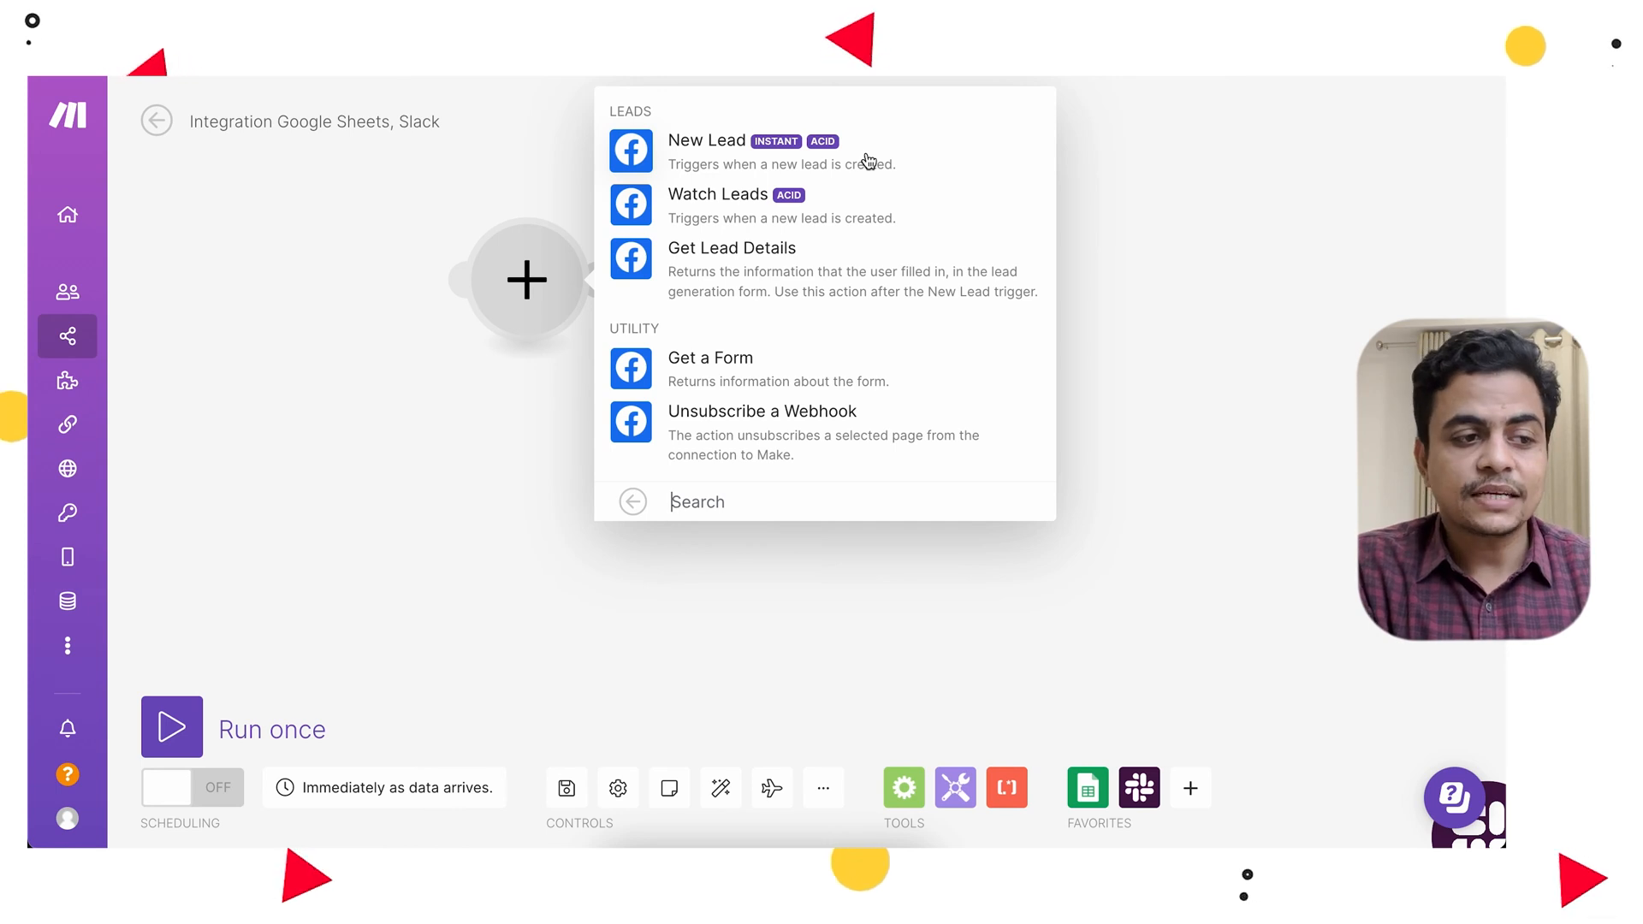
{"action": "mouse_move", "coordinate": [744, 217]}
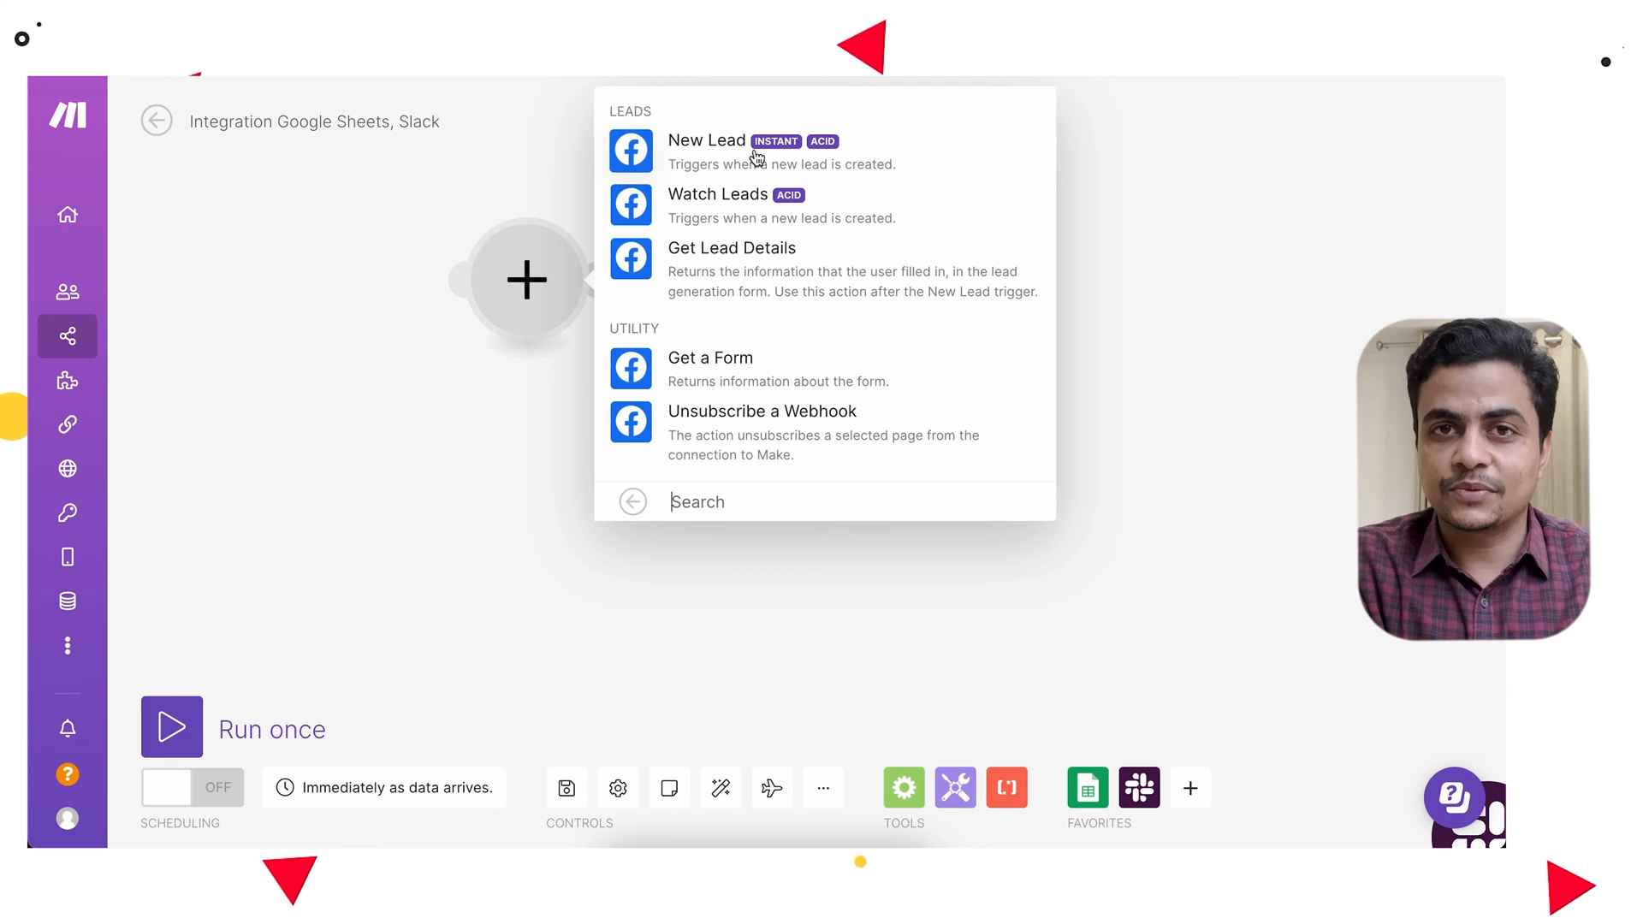
{"action": "mouse_move", "coordinate": [765, 212]}
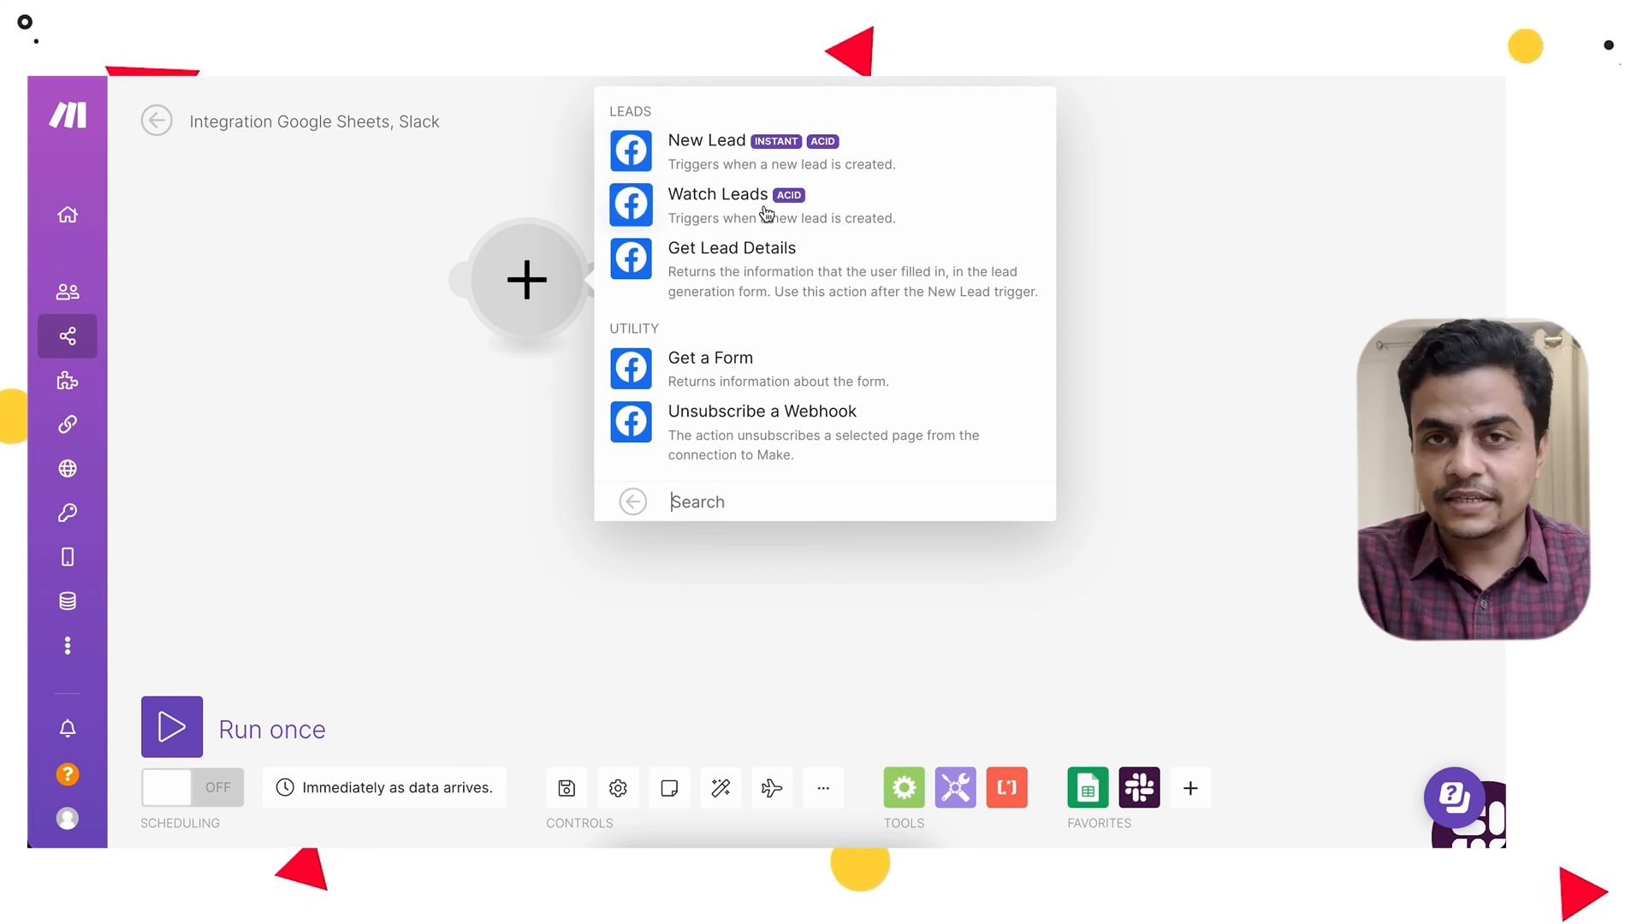